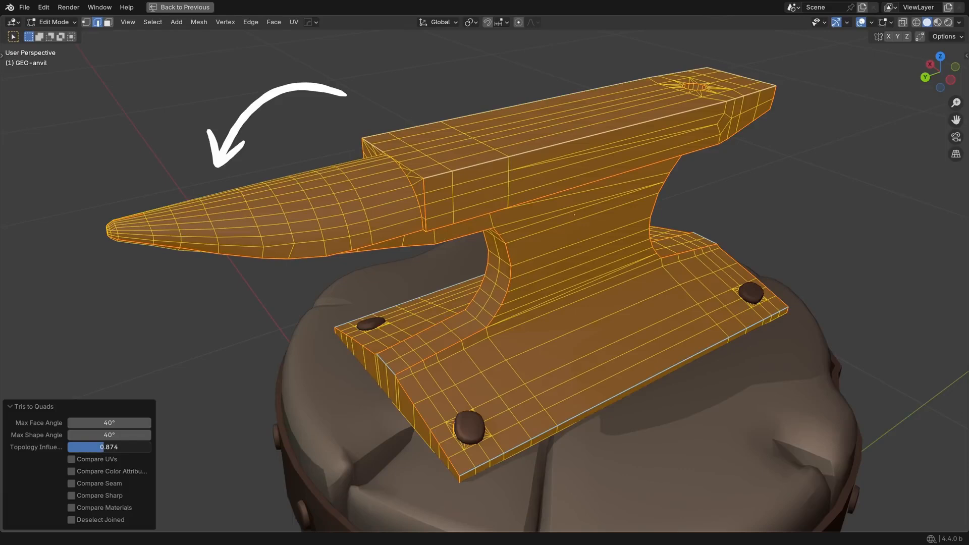
Step: Raise the Tris to Quads topology influence to 2.000, then open Select All by Trait
drag(110, 447, 155, 447)
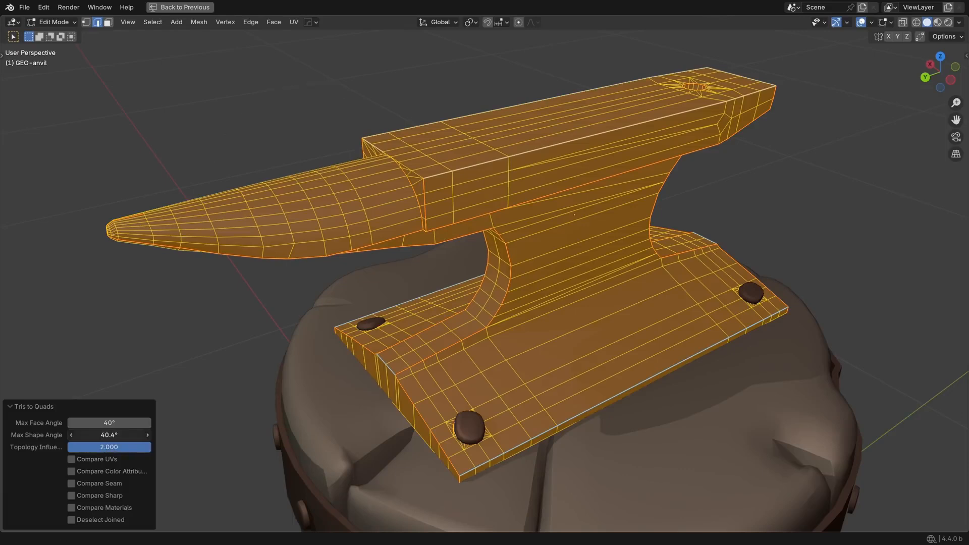
click(153, 22)
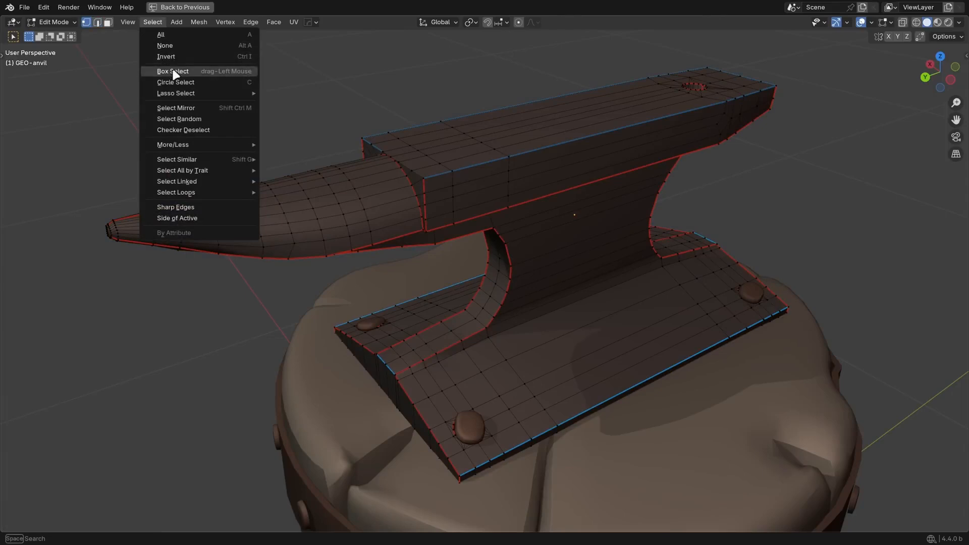
mouse_move(183, 170)
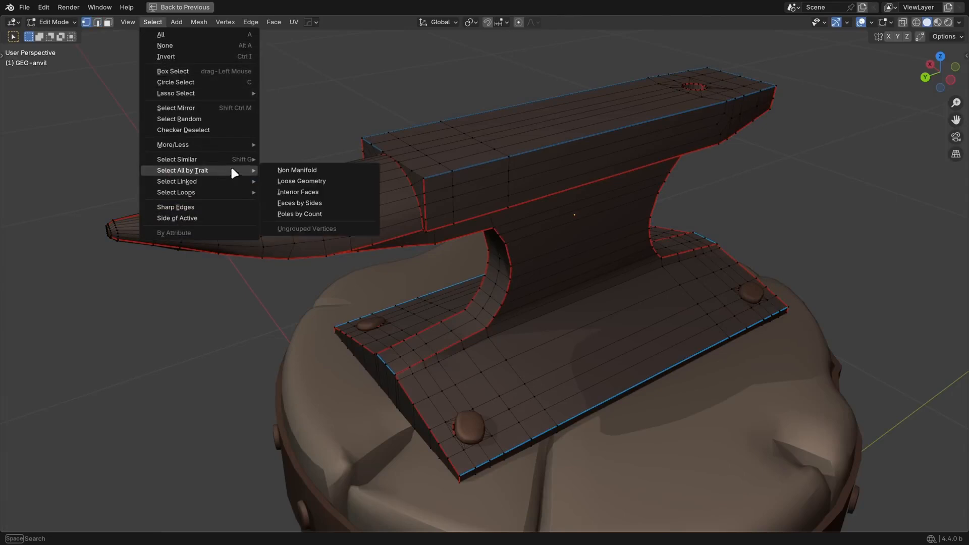
click(299, 214)
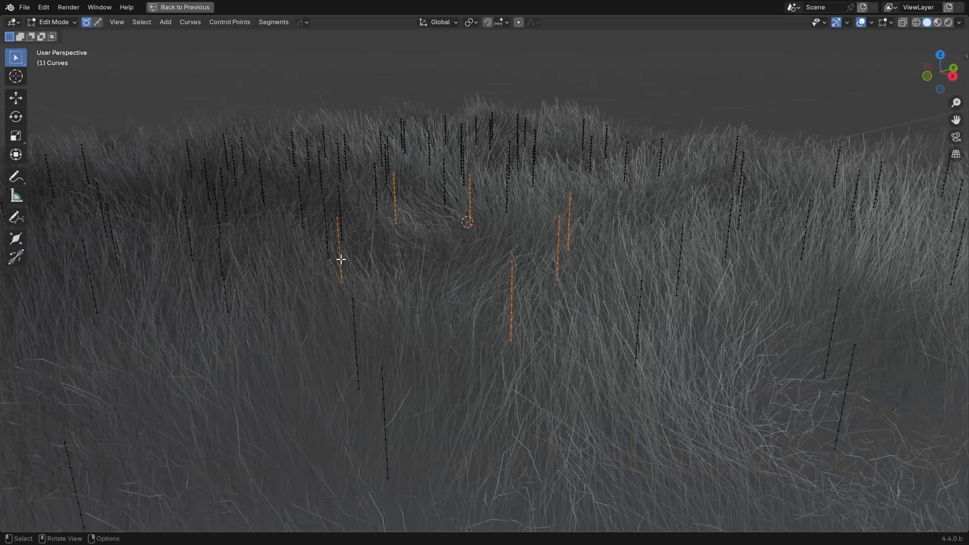
Step: Select an individual grass strand's control point in Edit Mode
click(353, 315)
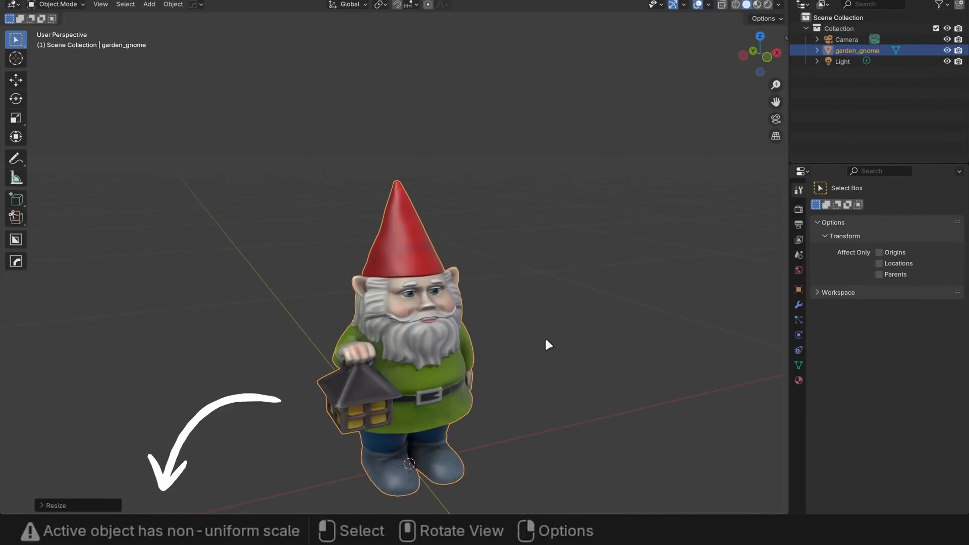
Step: Flip the gnome with X scale -1, set Affect Only Locations, and open Viewport Overlays
key(s)
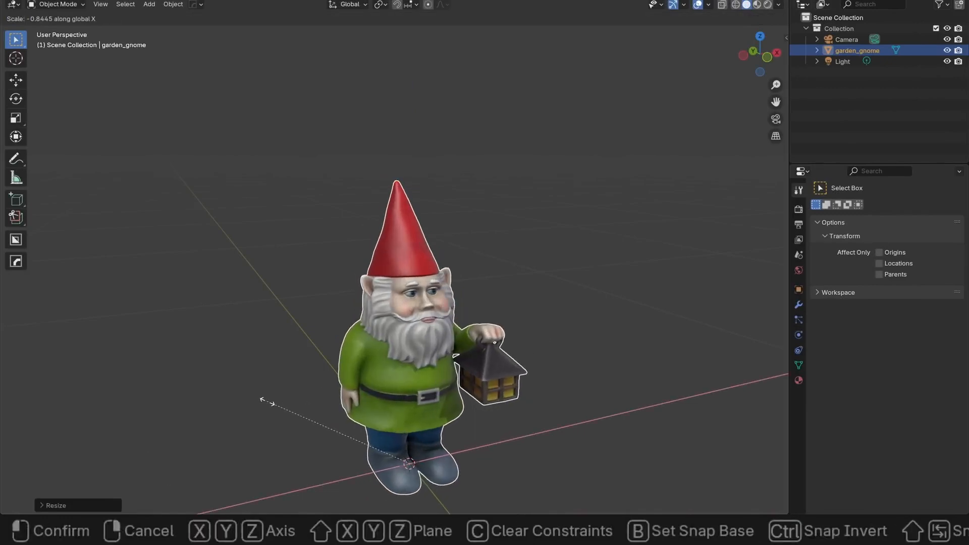
click(411, 467)
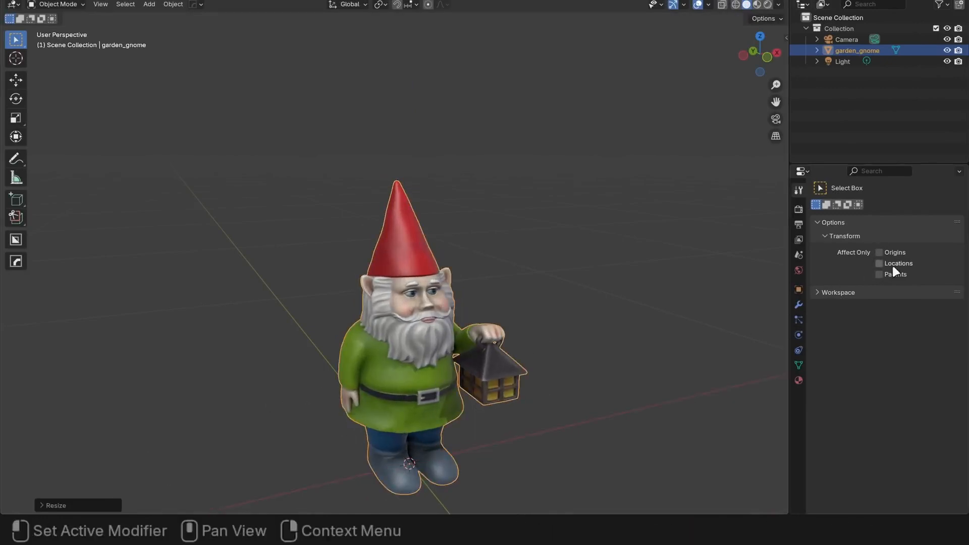
click(878, 263)
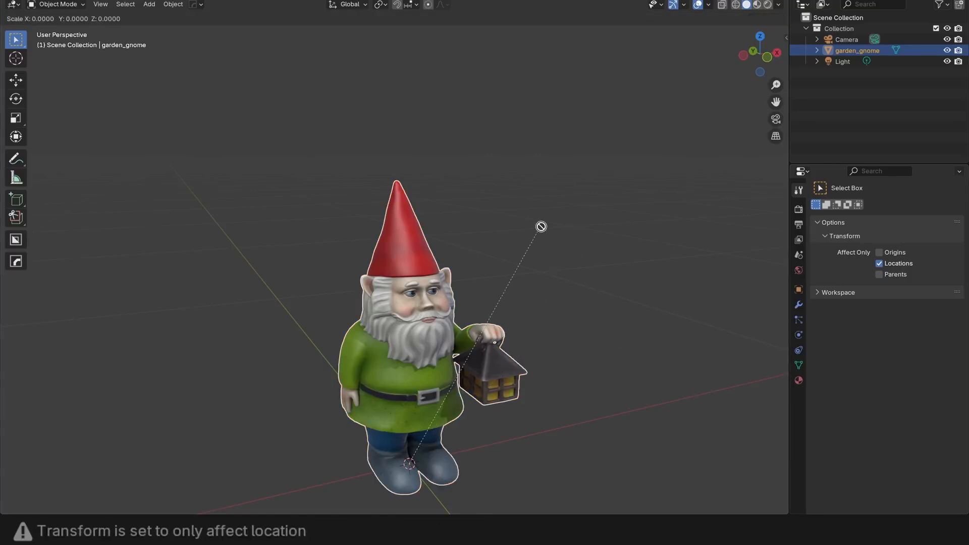
mouse_move(603, 378)
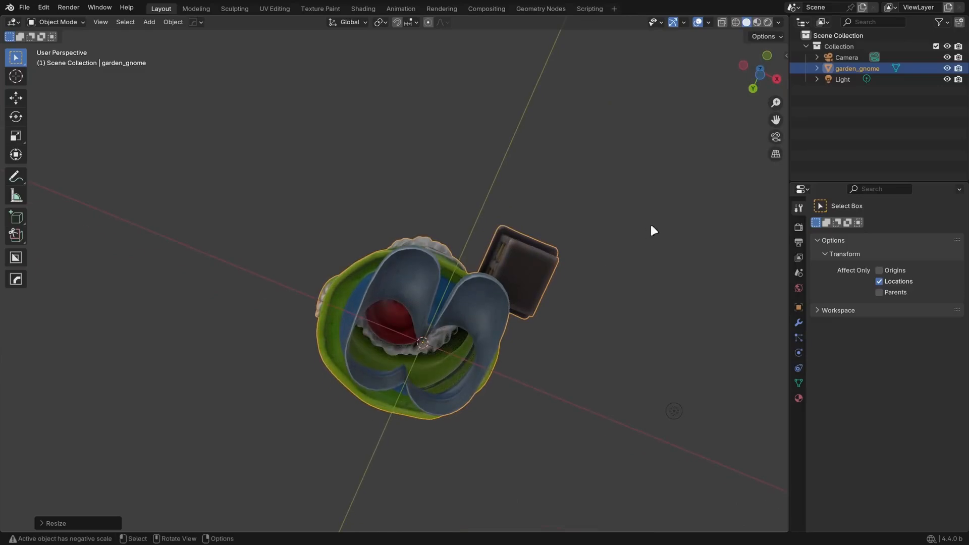
click(705, 22)
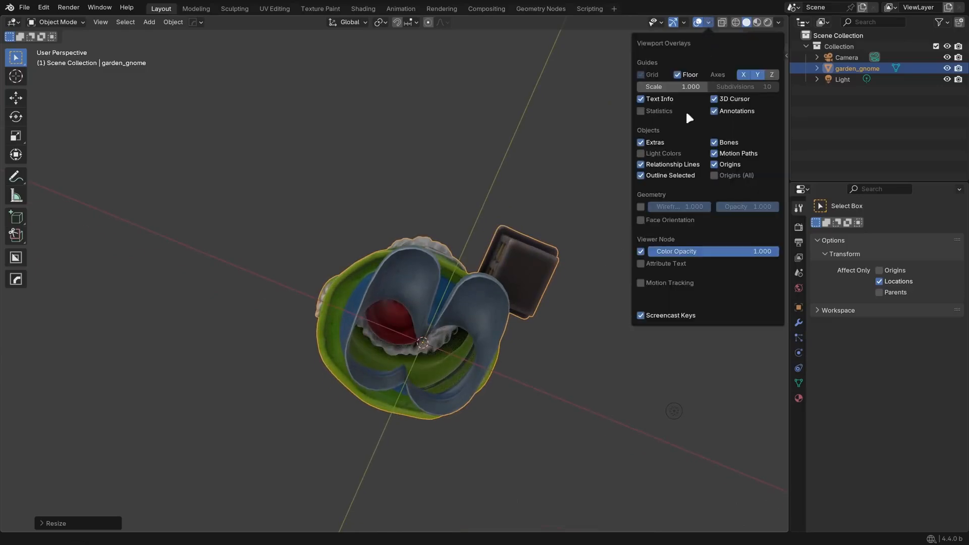
click(641, 220)
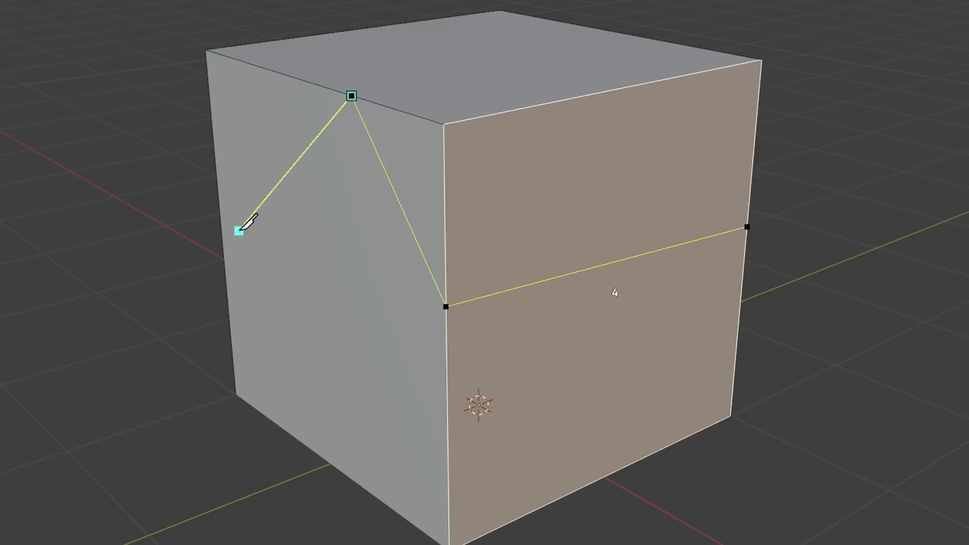
Step: Open the Brush dropdown in the rock's Sculpt Mode header
click(296, 37)
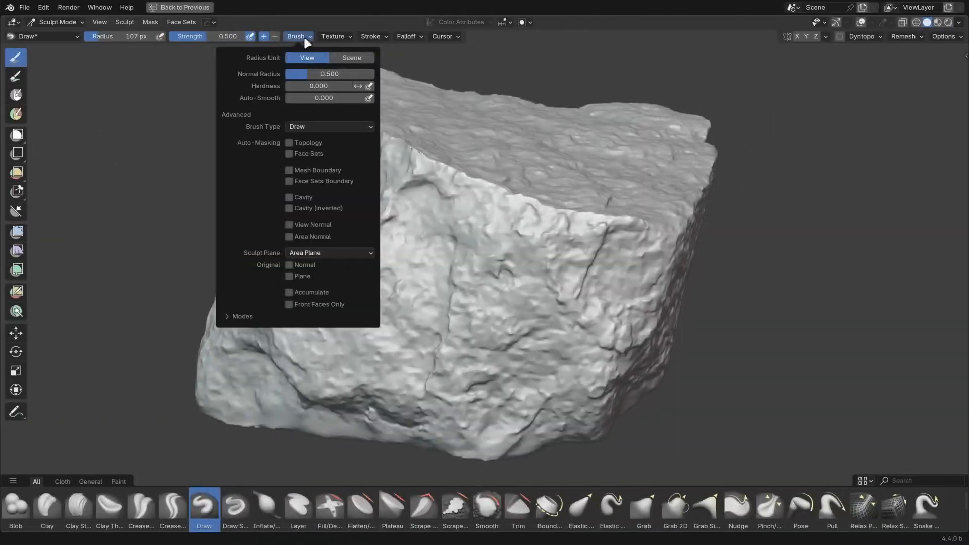
Step: Change the brush type to flatten a front patch, then scrape the upper edge with Scrape/Fill
click(330, 126)
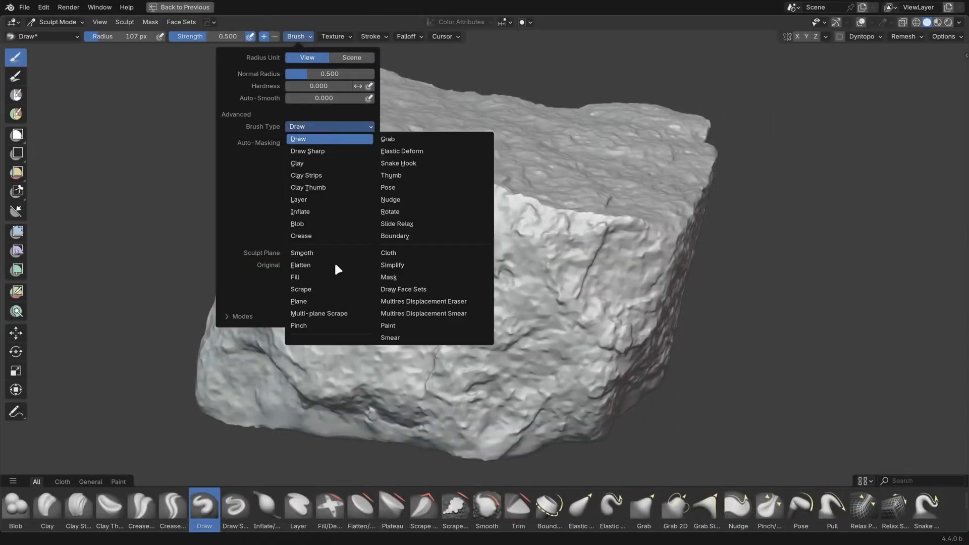
click(299, 301)
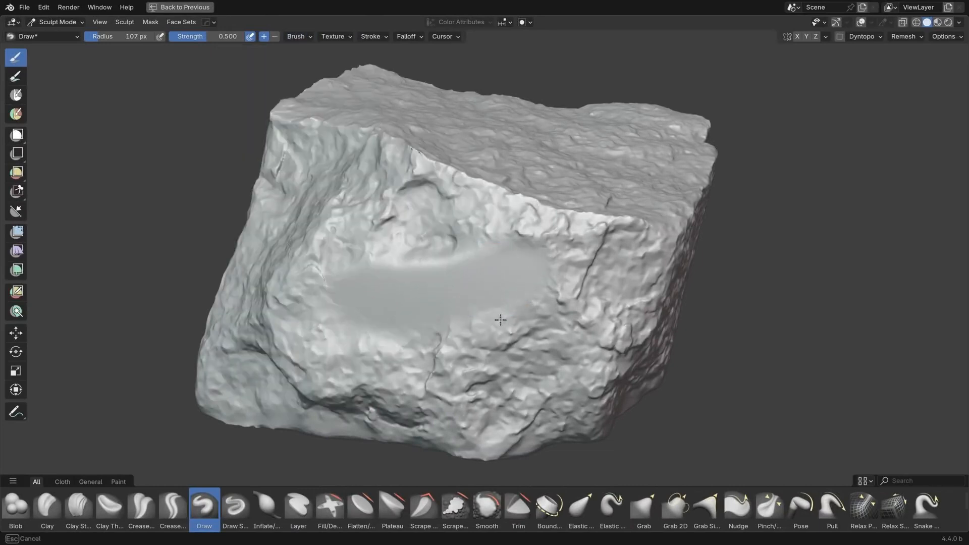
drag(501, 319, 379, 271)
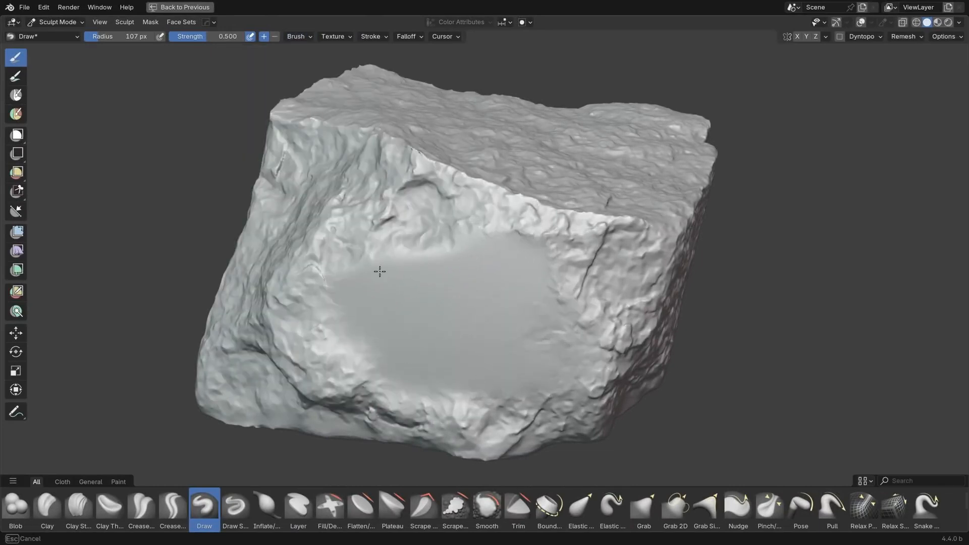
click(457, 513)
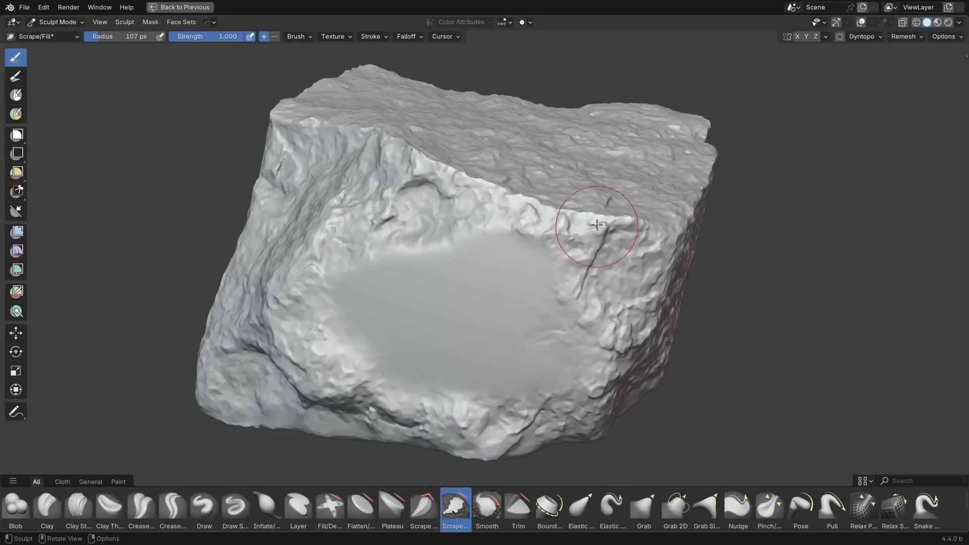
drag(597, 225, 518, 178)
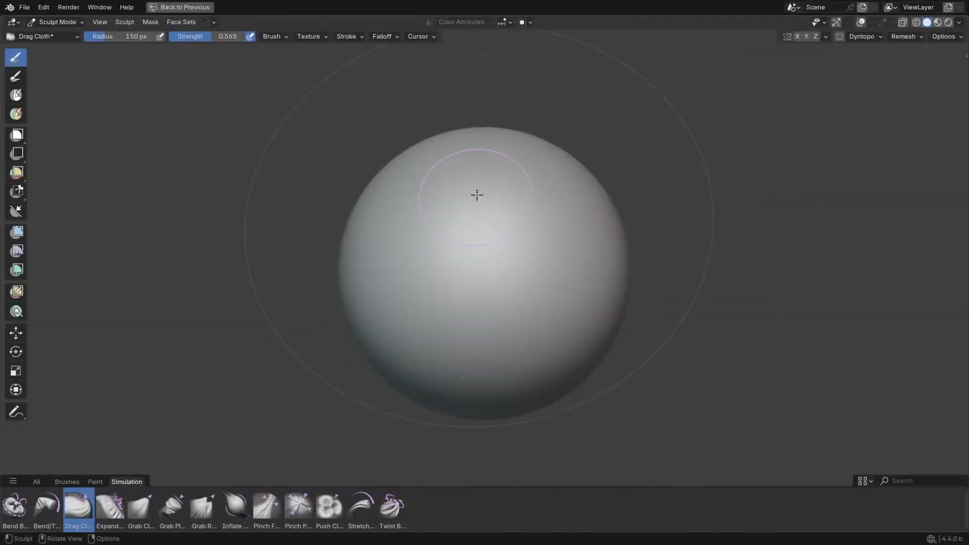
Step: Swirl the sphere with Drag Cloth, then crumple its right side with Grab Cloth
drag(477, 196, 536, 303)
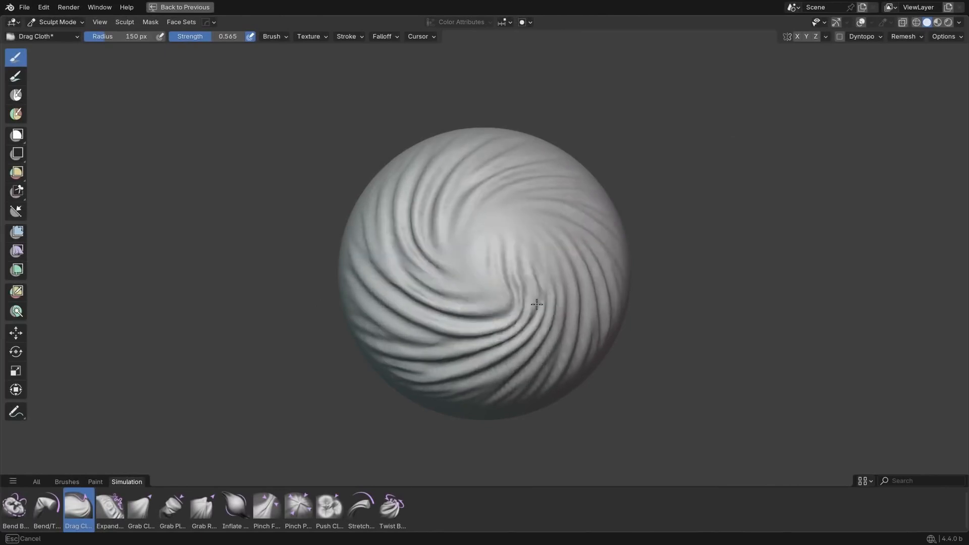
click(271, 36)
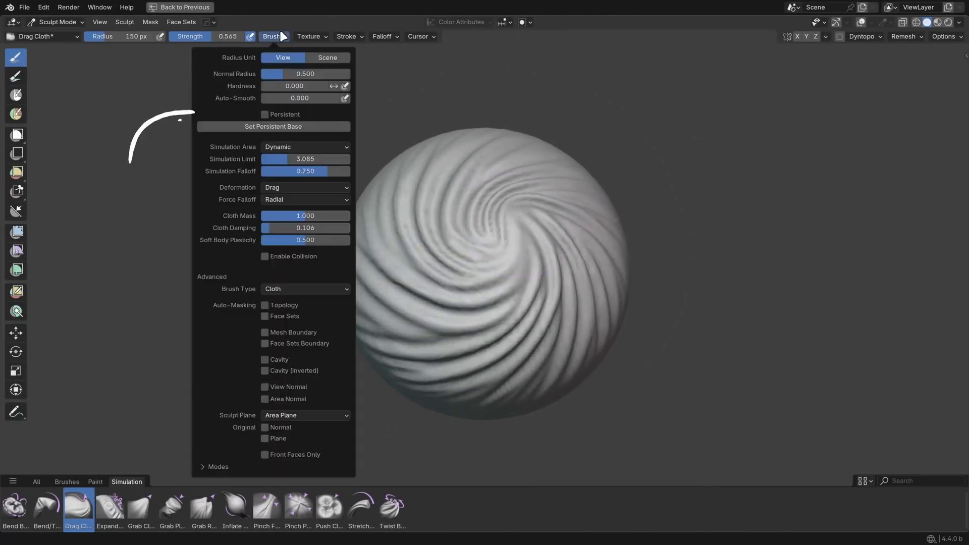
click(141, 509)
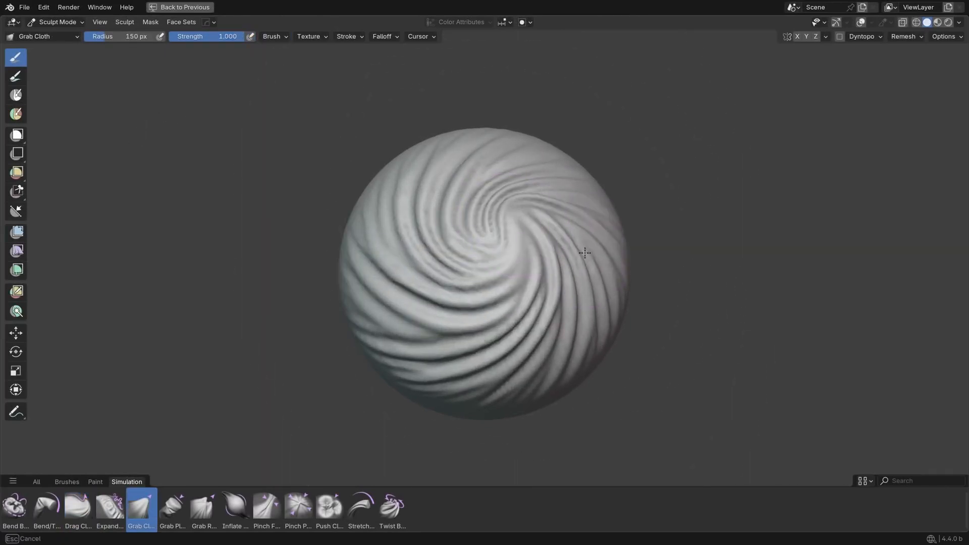
drag(584, 252, 629, 268)
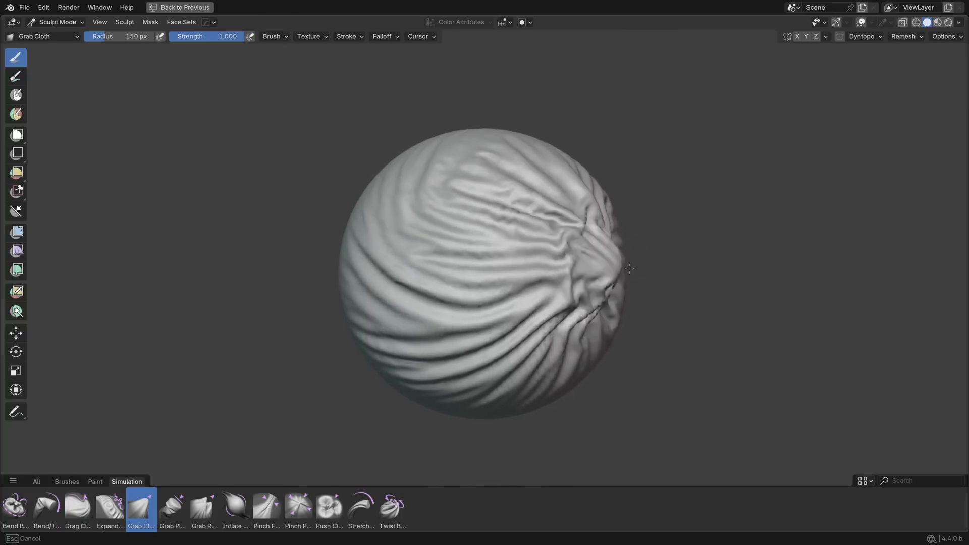
drag(630, 268, 292, 218)
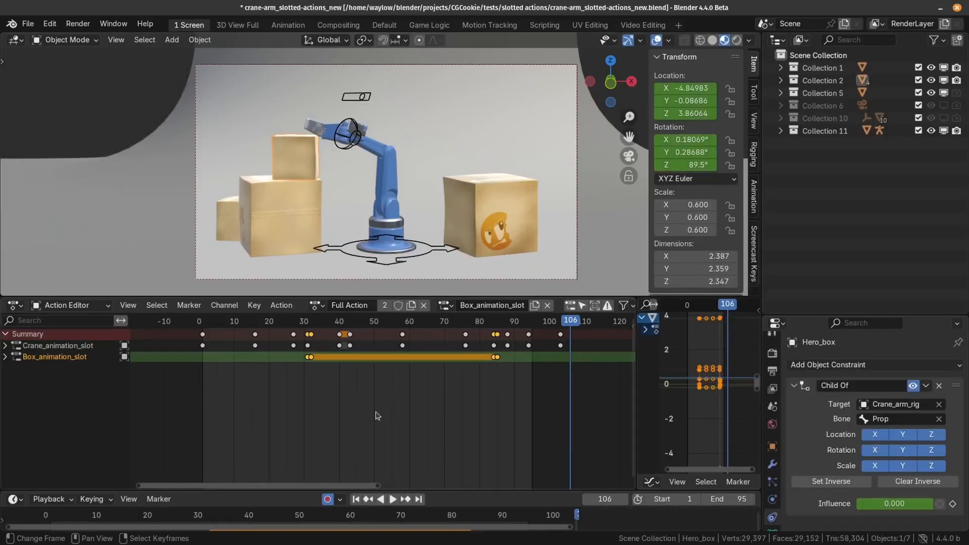
mouse_move(348, 394)
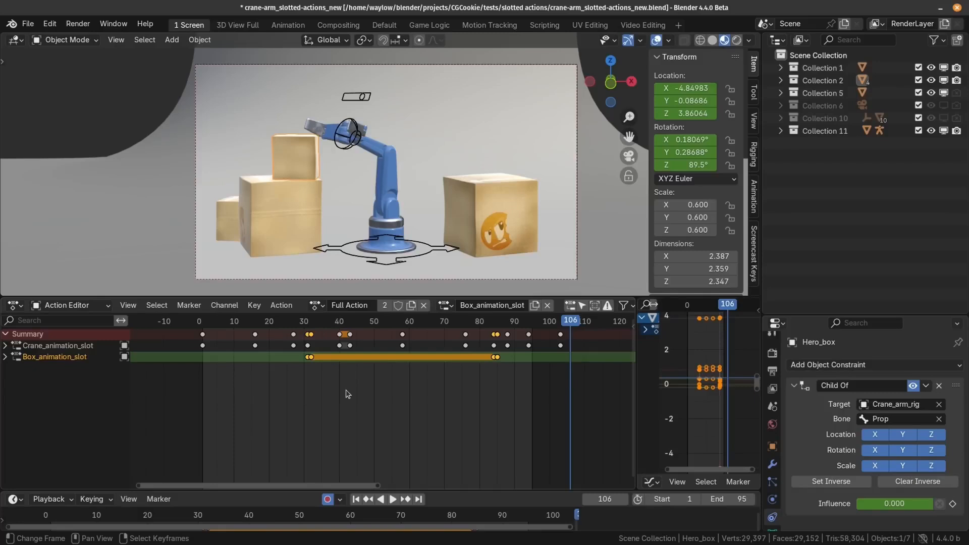
mouse_move(335, 394)
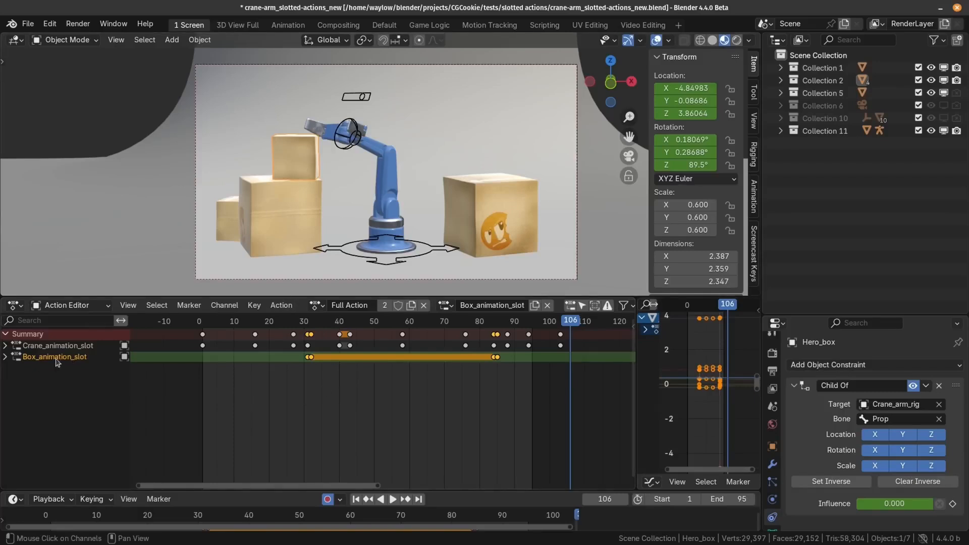
Step: Select the Crane_animation_slot channel, then Box_animation_slot, then Crane_animation_slot again
click(55, 346)
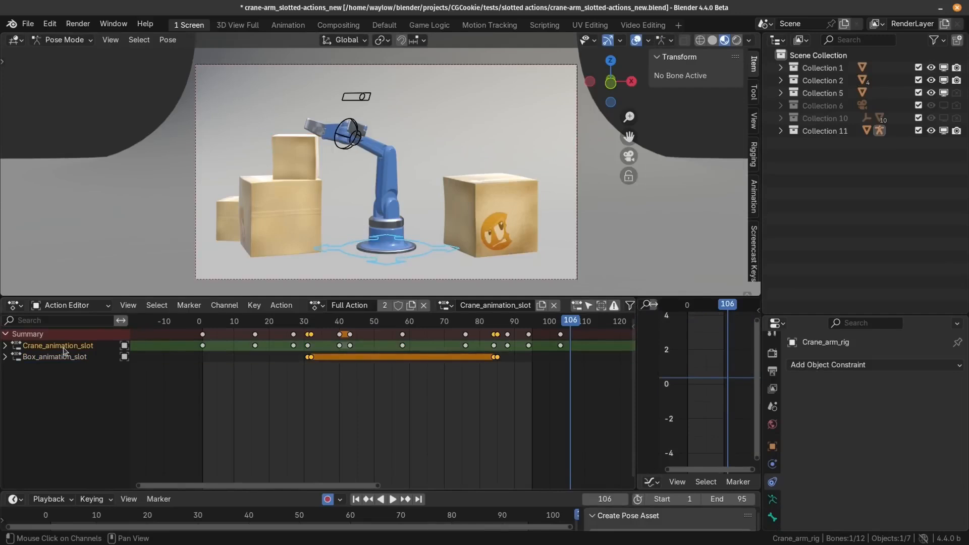
click(55, 357)
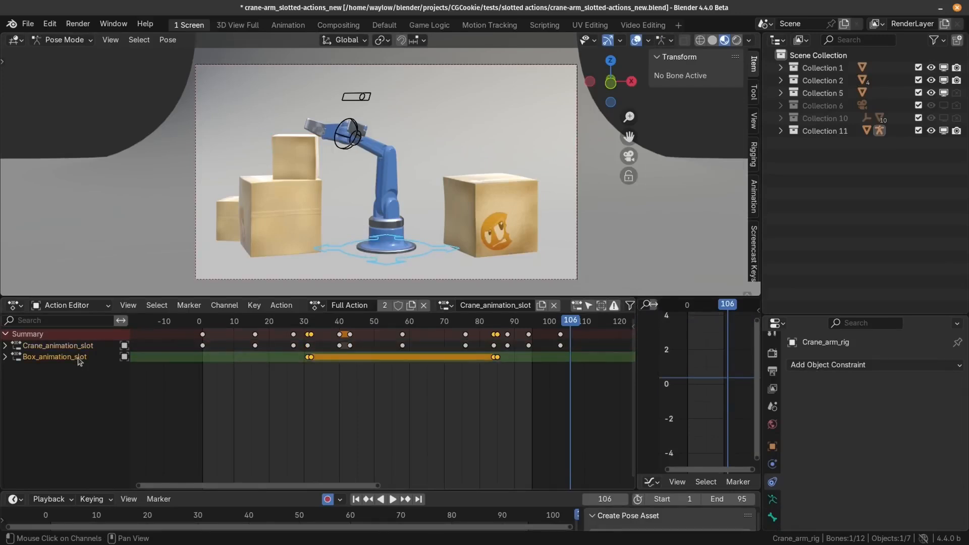
click(56, 346)
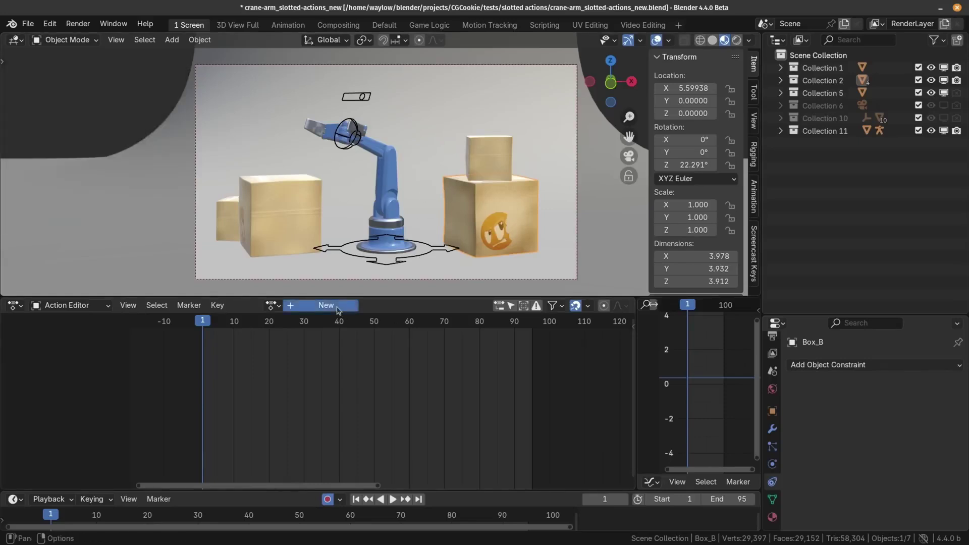
Step: Browse actions in the Action Editor and assign the Full Action to the box
click(326, 305)
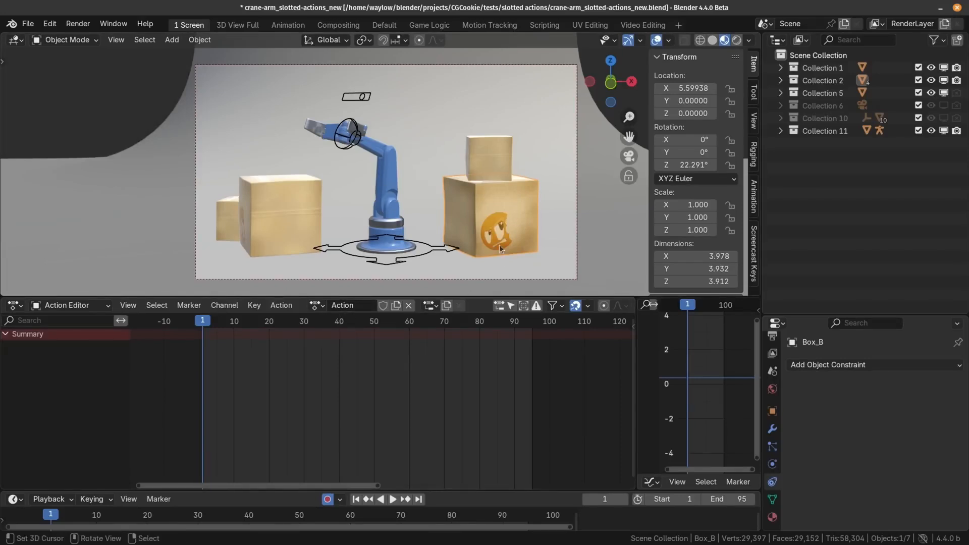
mouse_move(481, 237)
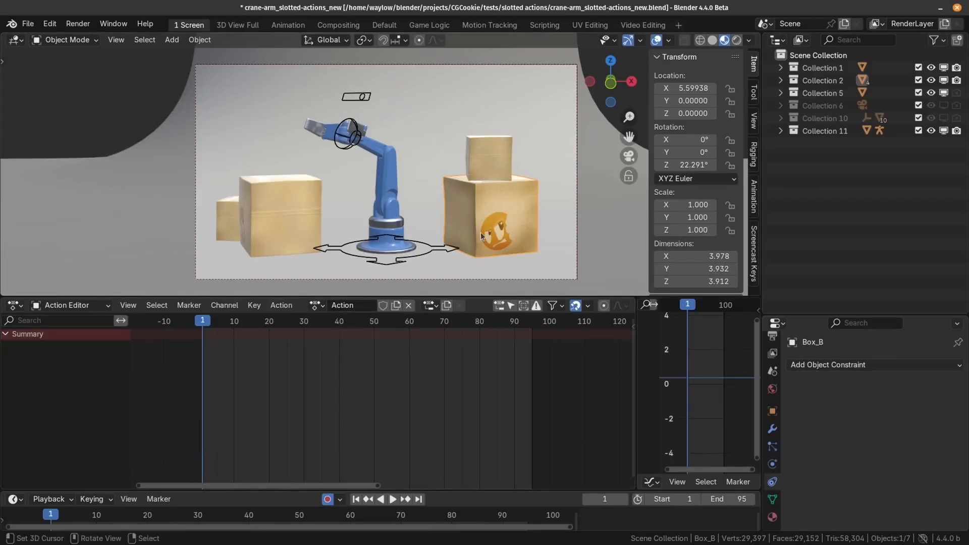
click(269, 305)
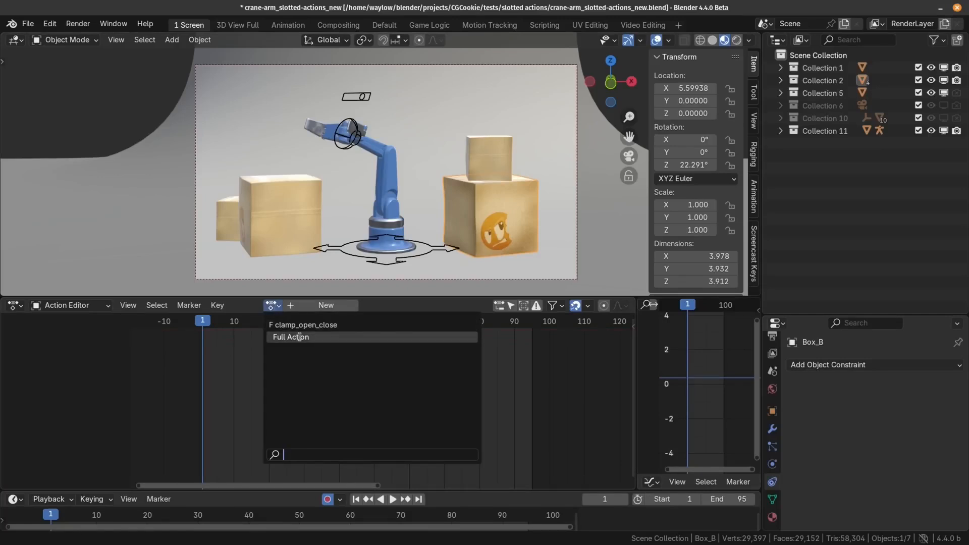
click(291, 337)
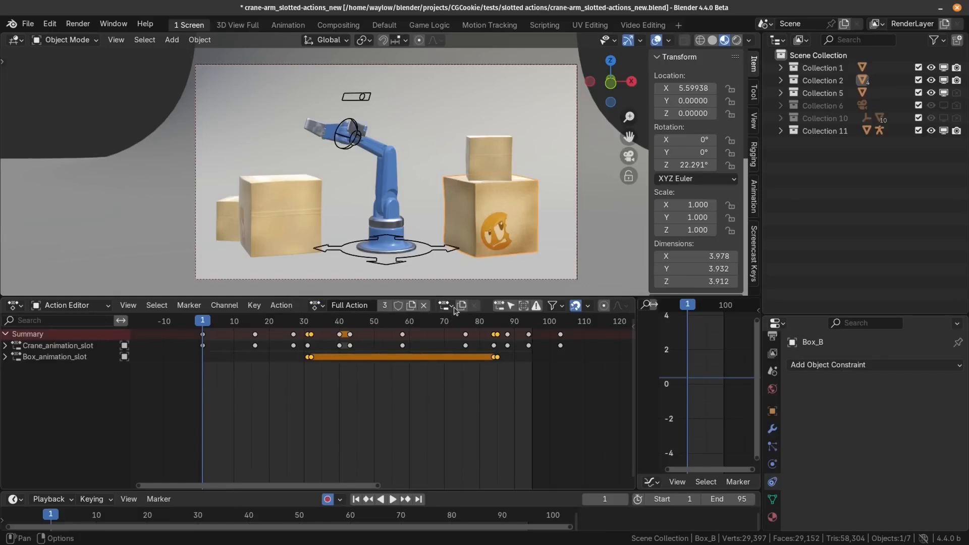
mouse_move(461, 306)
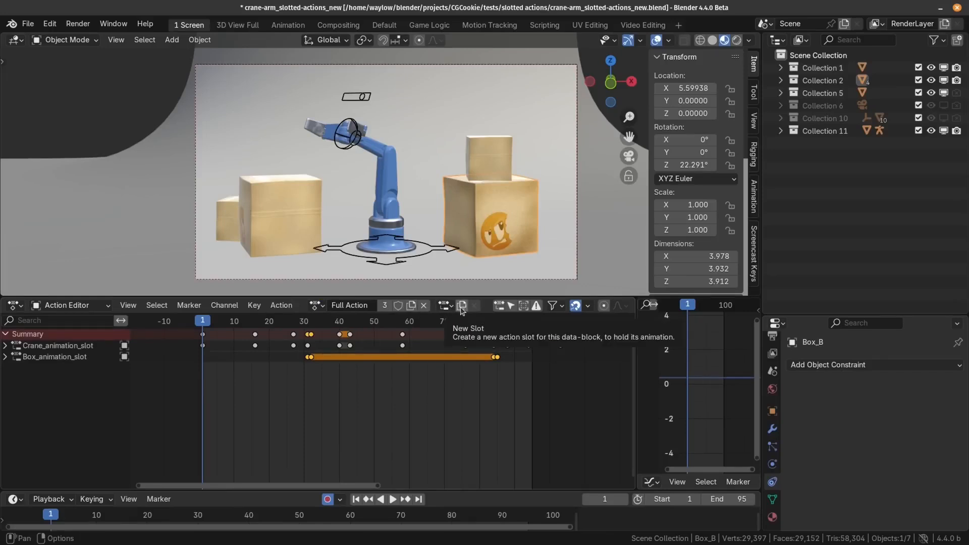
Step: Add a new Box_B slot and insert Visual Location & Rotation keyframes
click(462, 305)
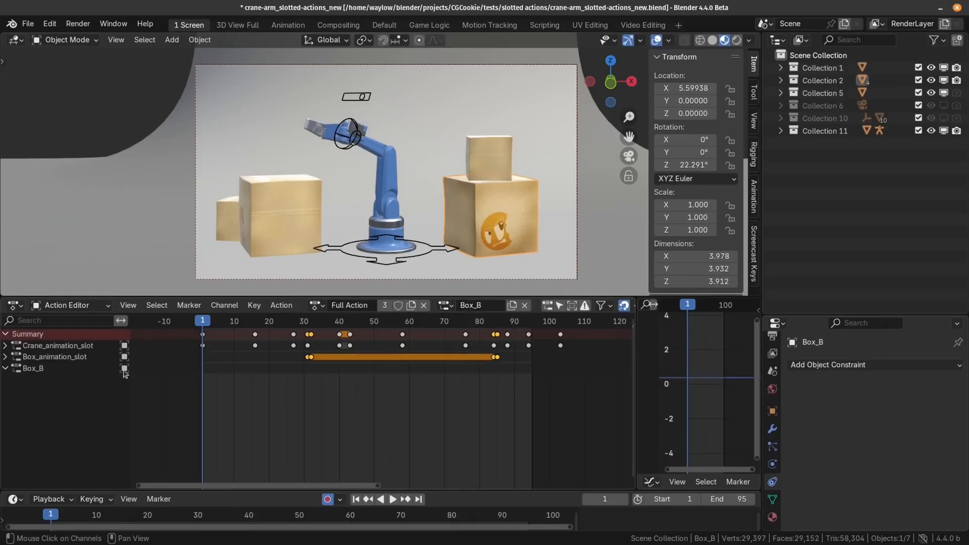
click(367, 320)
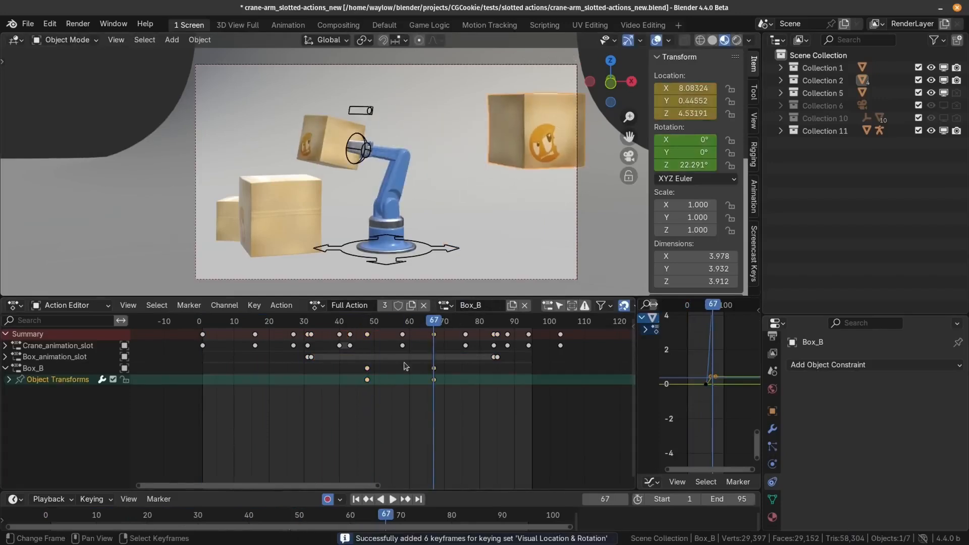
click(396, 500)
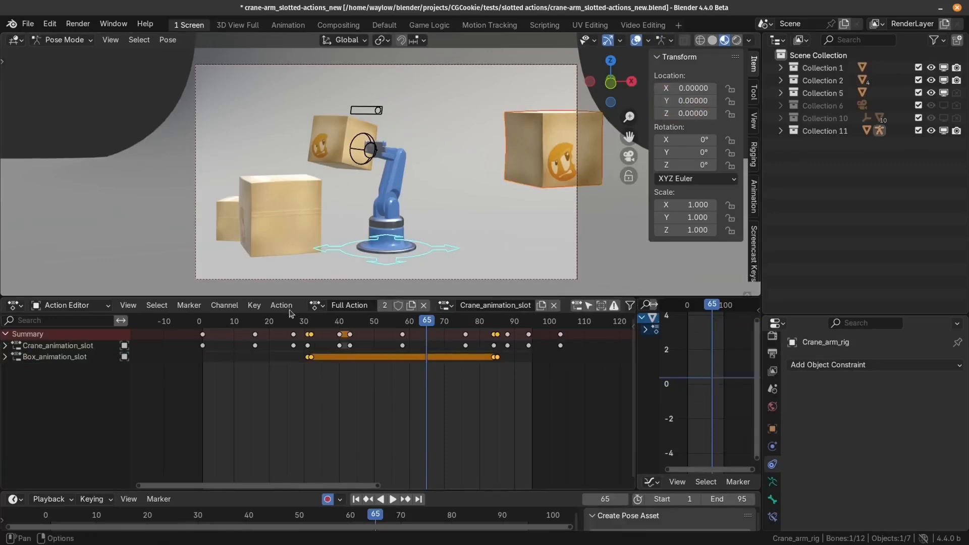
Step: Merge the selected objects' animation into the crane's Full Action
click(281, 305)
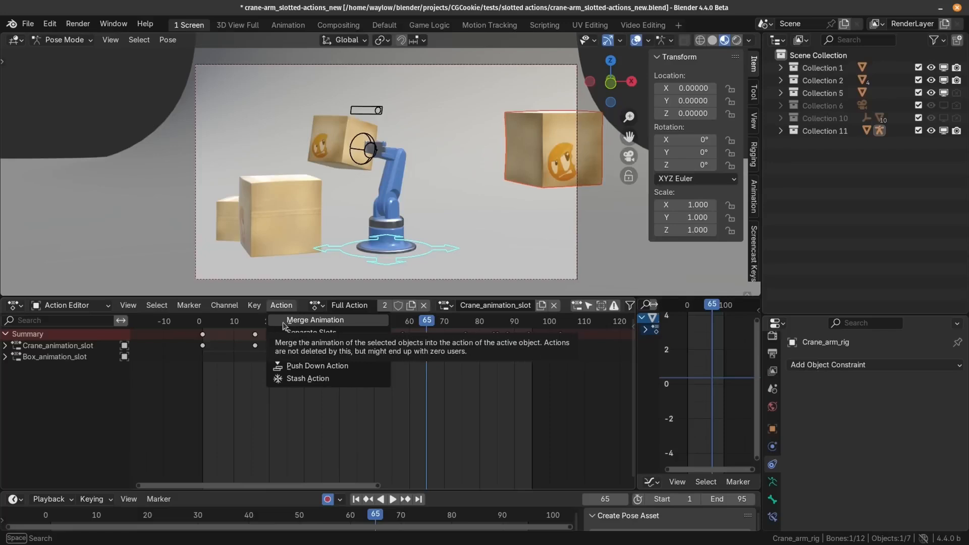
click(315, 320)
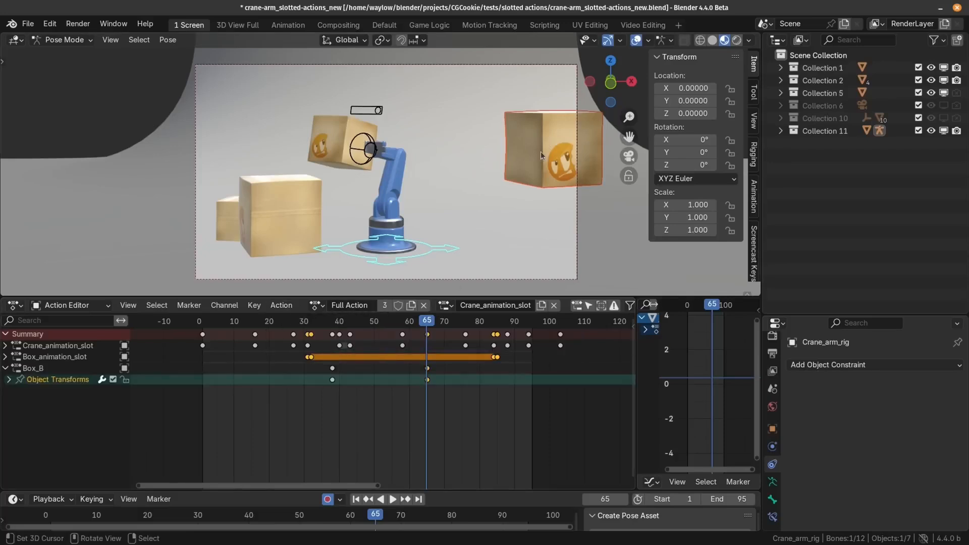
click(280, 305)
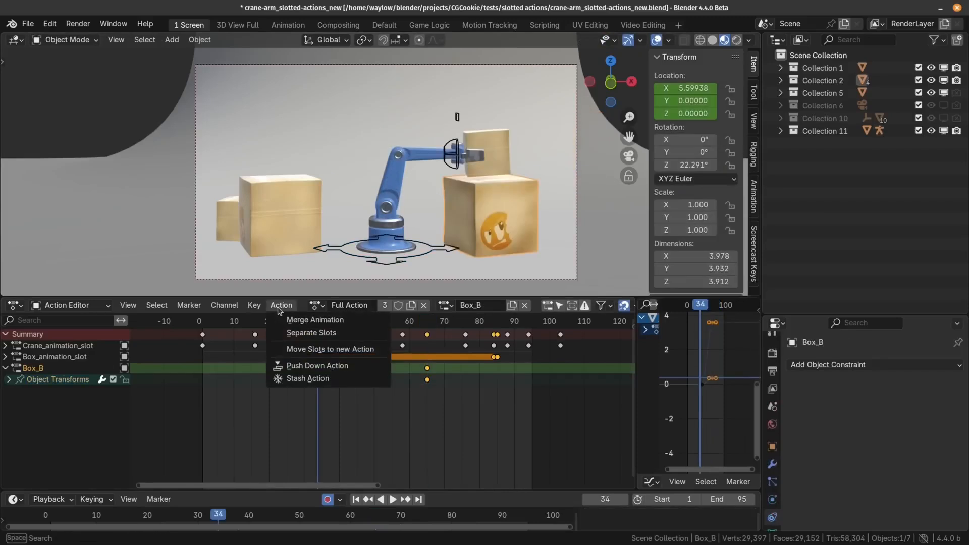
mouse_move(329, 349)
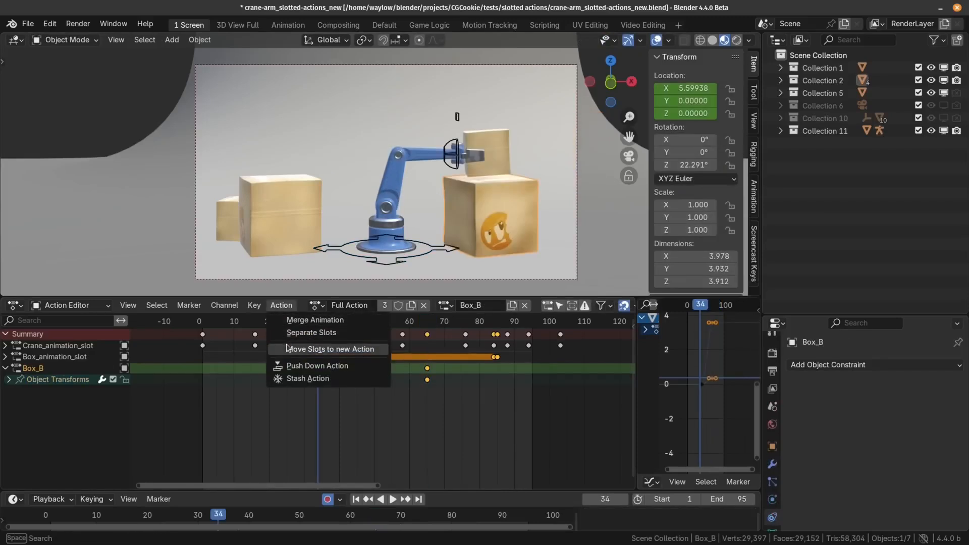
mouse_move(288, 356)
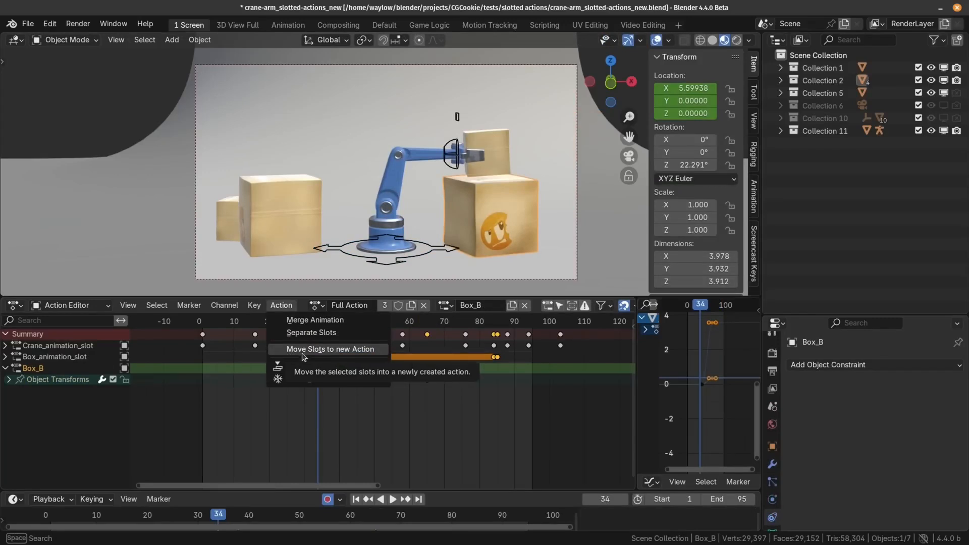
Step: Move the Box_B slot into a new action, then merge the animation again
click(331, 349)
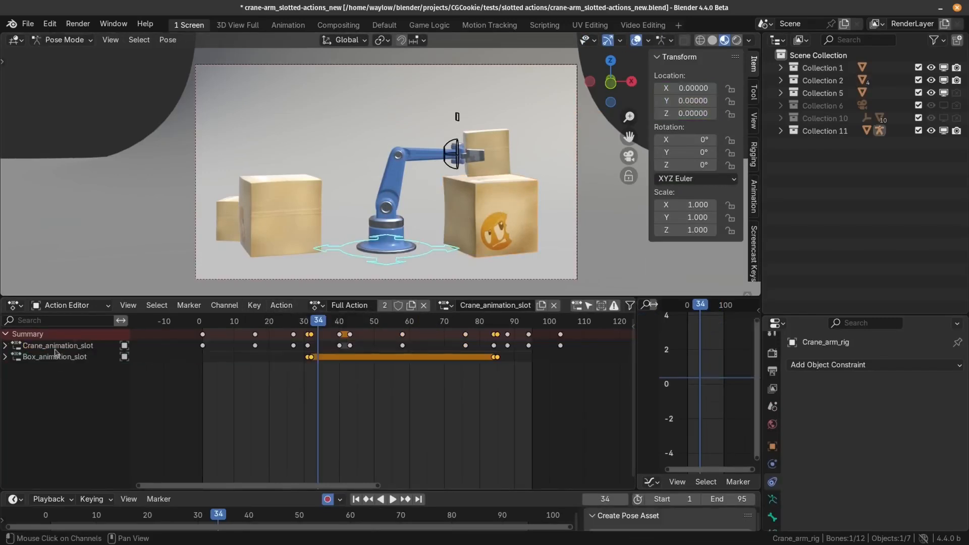
click(281, 305)
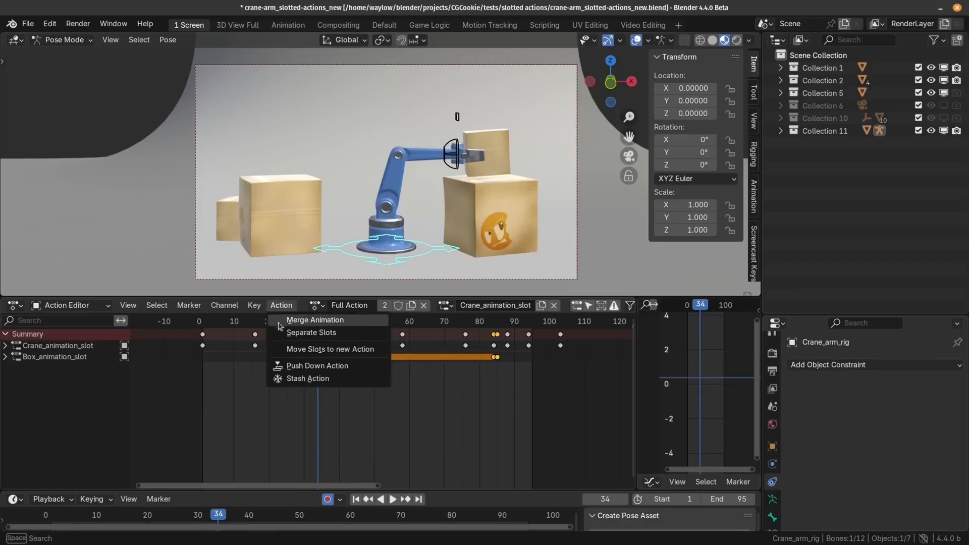
click(315, 320)
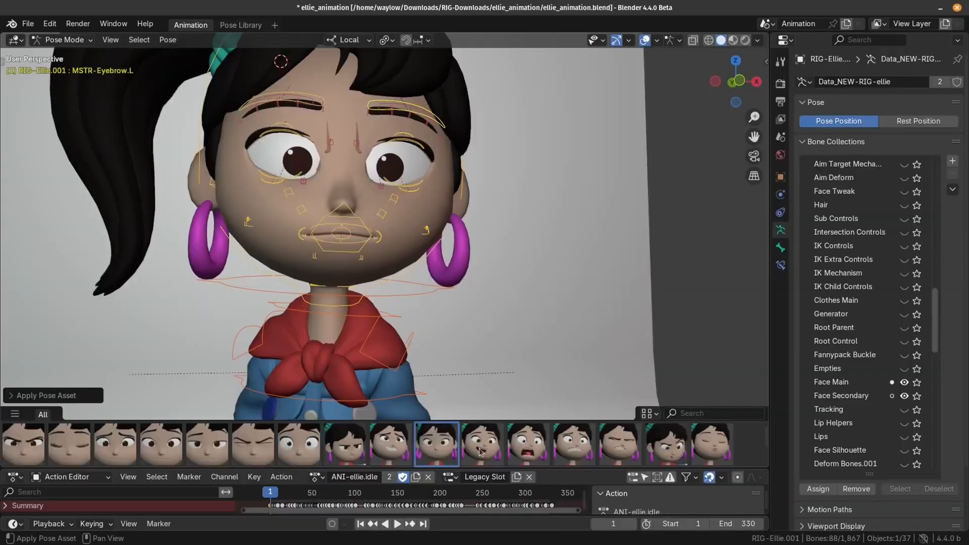
Step: Give Ellie a smirking pose asset, preview Create Pose Asset, and open a pose's context menu
click(483, 444)
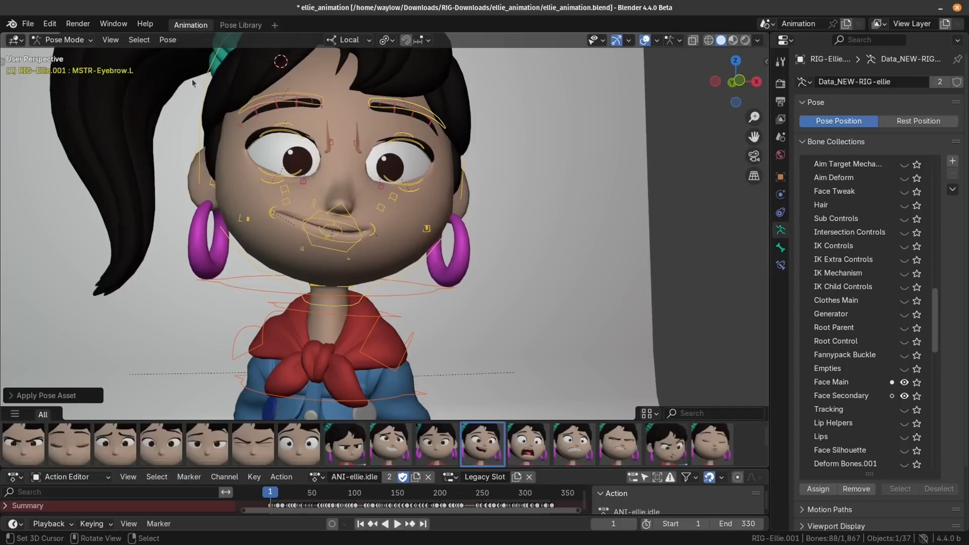
click(167, 39)
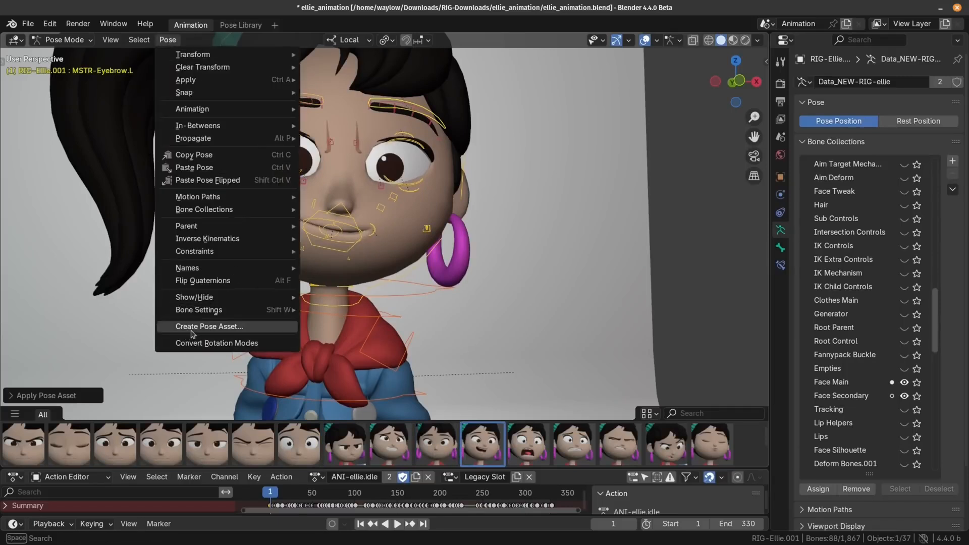
click(209, 327)
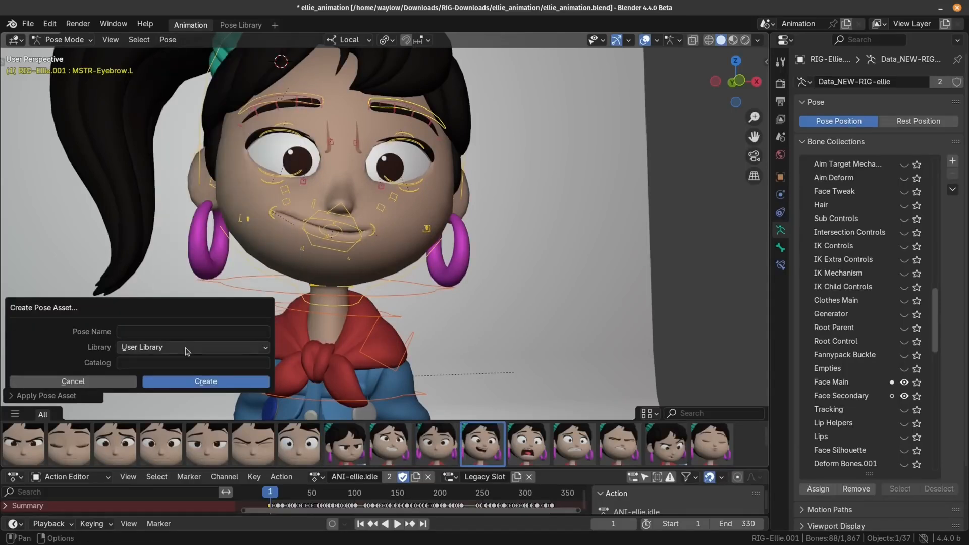
click(193, 347)
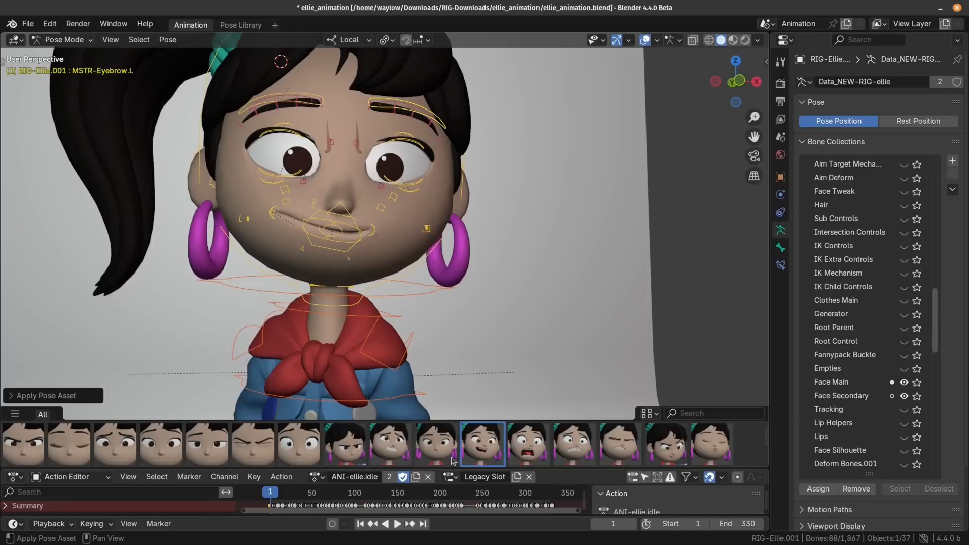
right_click(481, 444)
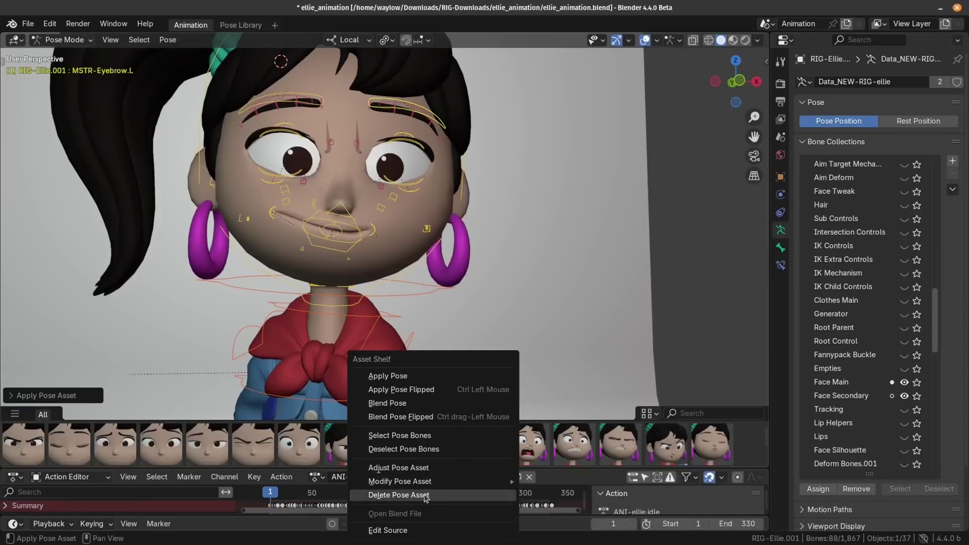
mouse_move(425, 496)
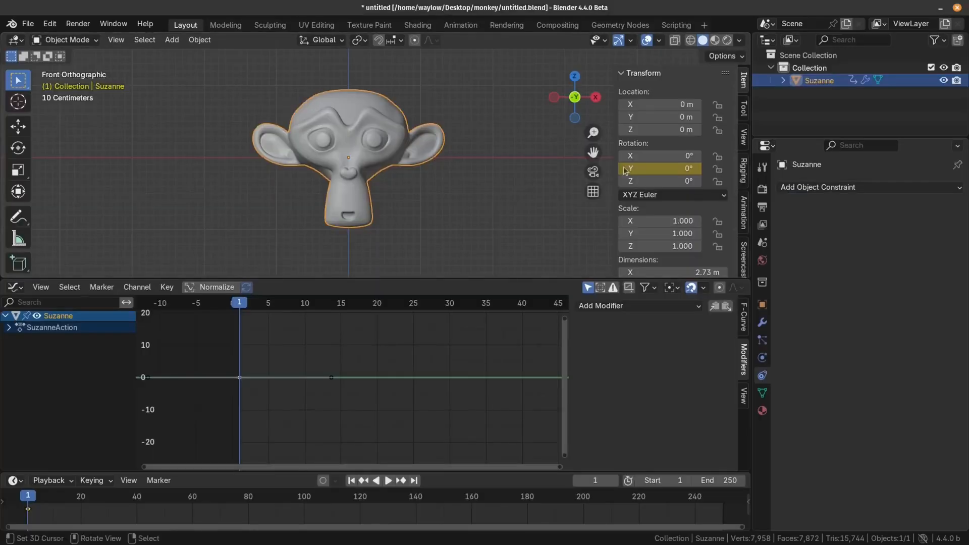
Step: Add a Noise modifier to Suzanne's Y-rotation curve and raise its Lacunarity and Roughness
click(639, 306)
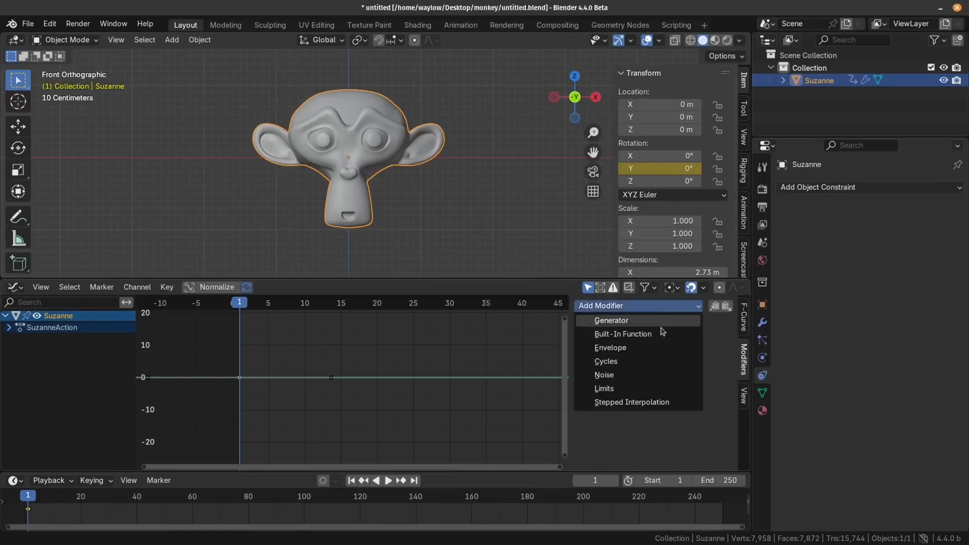
click(604, 375)
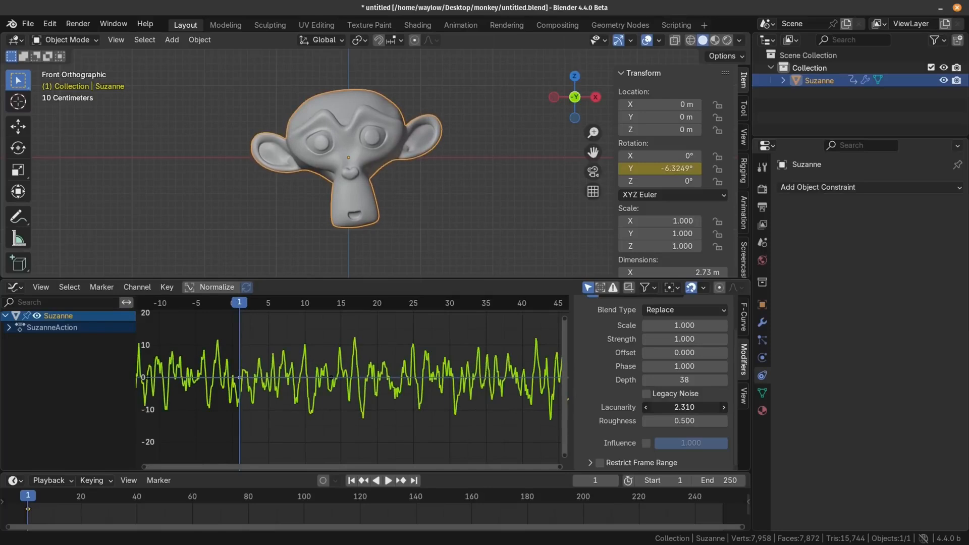
drag(685, 407, 685, 421)
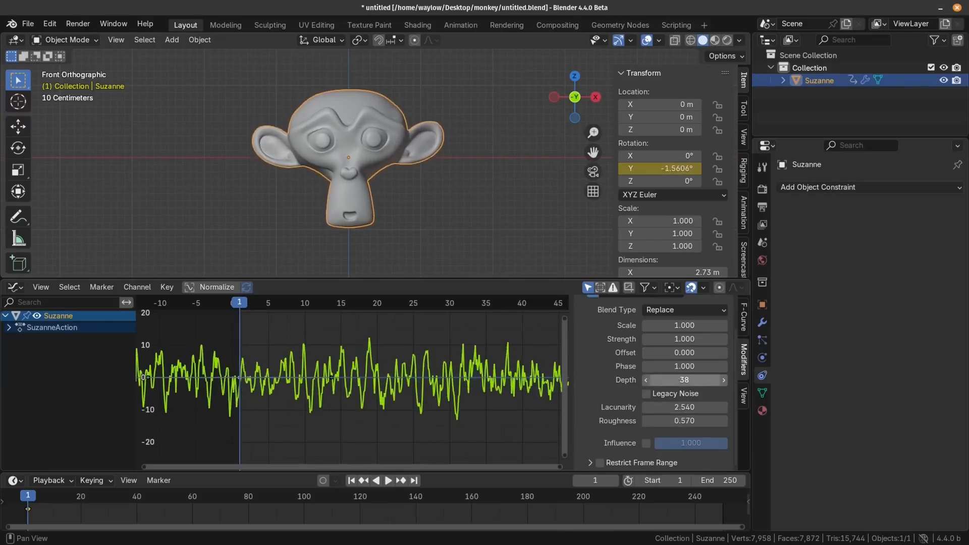
drag(667, 380, 692, 380)
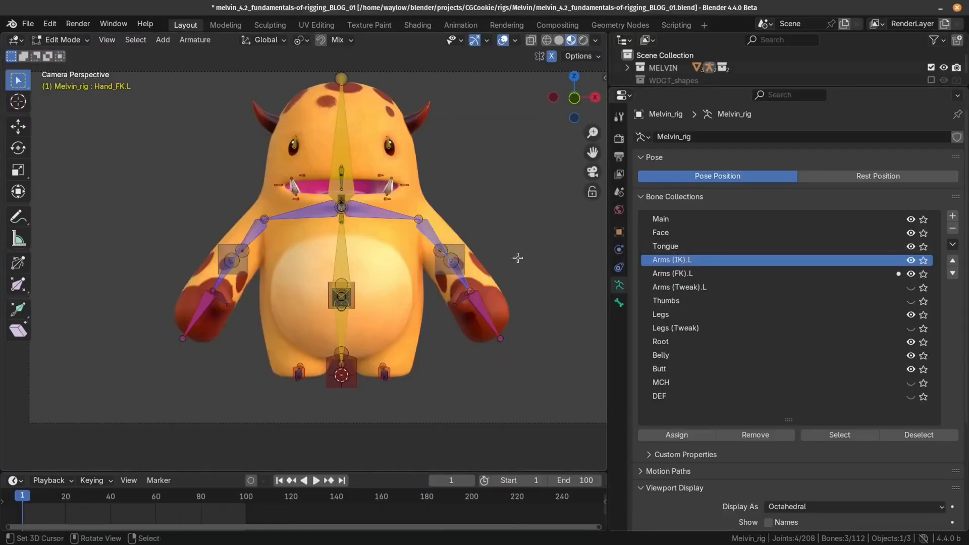
Step: Symmetrize Melvin's left FK arm bones, creating the Arms (FK).R bone collection
right_click(518, 258)
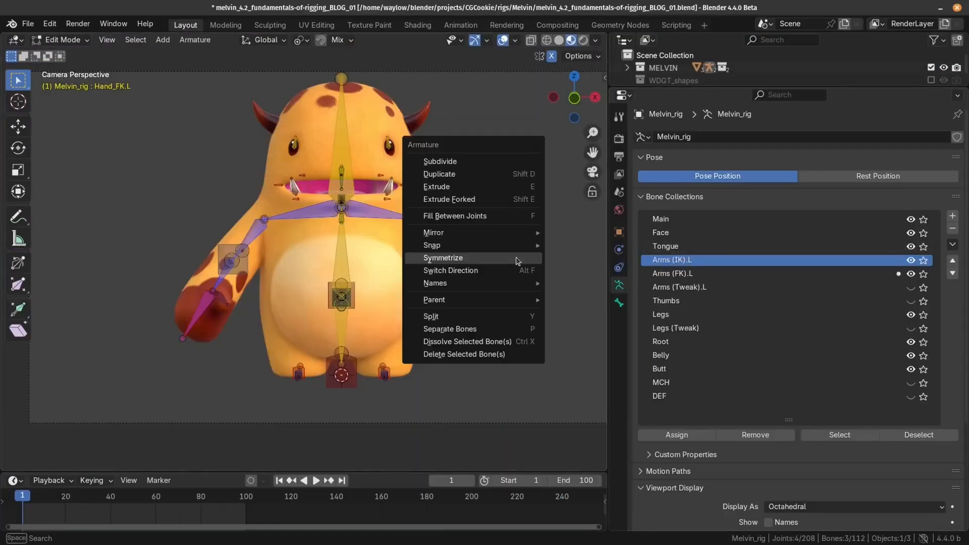
click(443, 258)
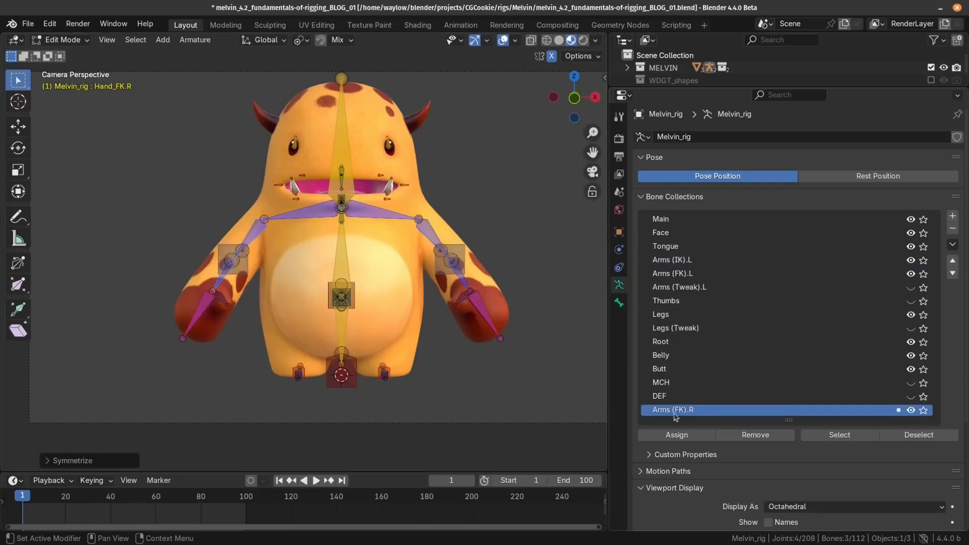
mouse_move(530, 401)
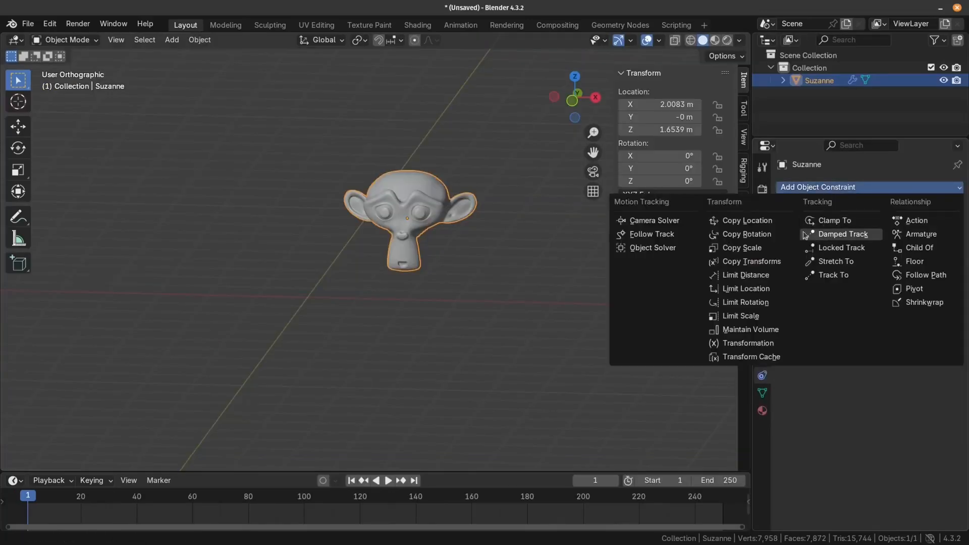
Step: Add a Copy Location object constraint to Suzanne, leaving its target unset
click(747, 220)
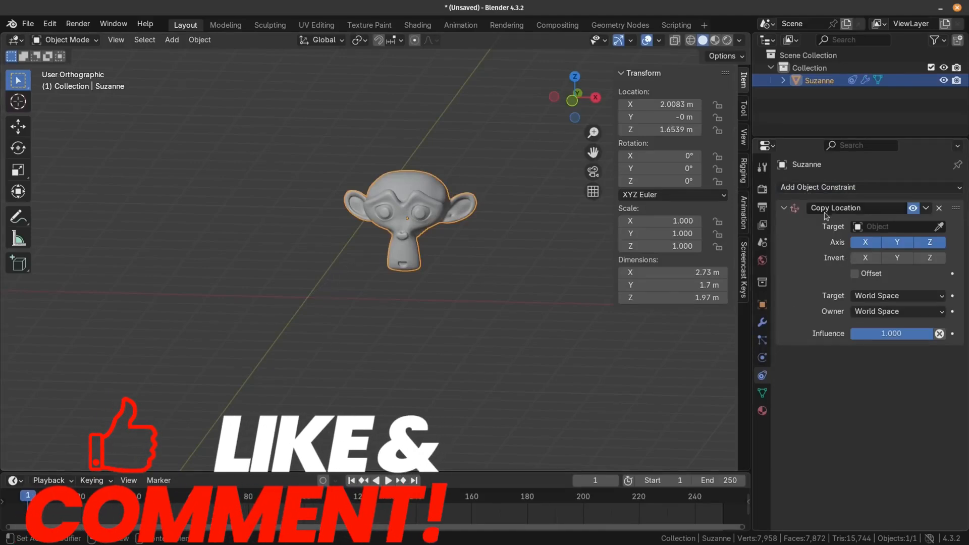
mouse_move(344, 301)
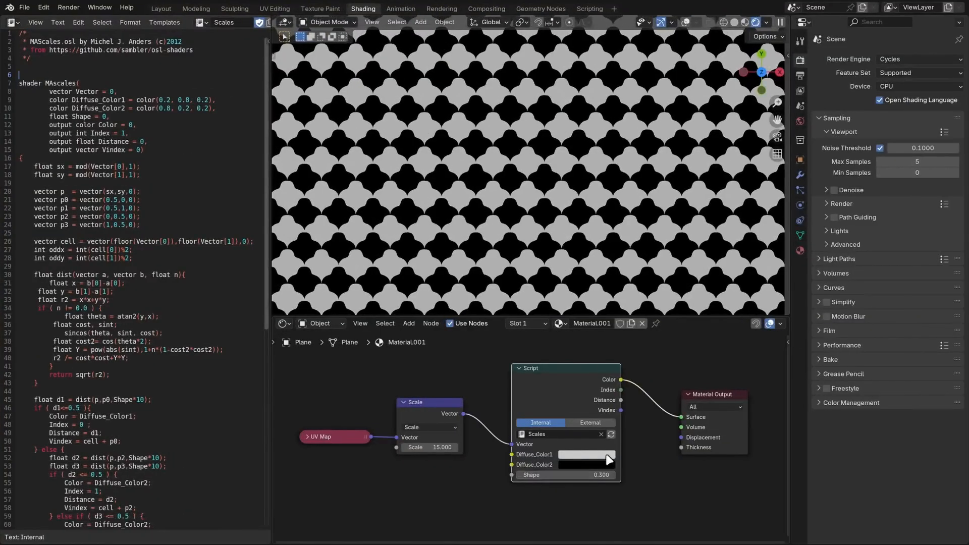
Step: Change the Script node's Diffuse_Color1 from white to blue
click(586, 455)
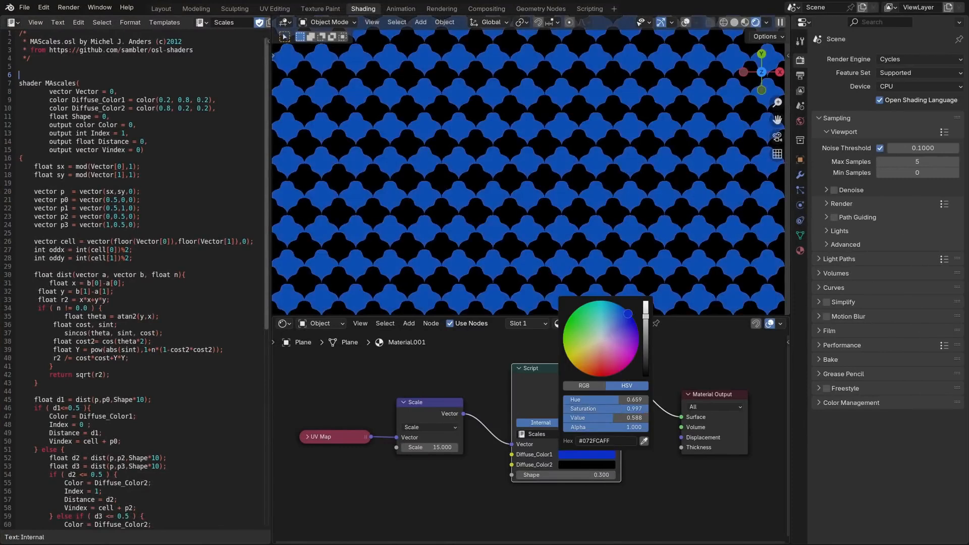
click(400, 9)
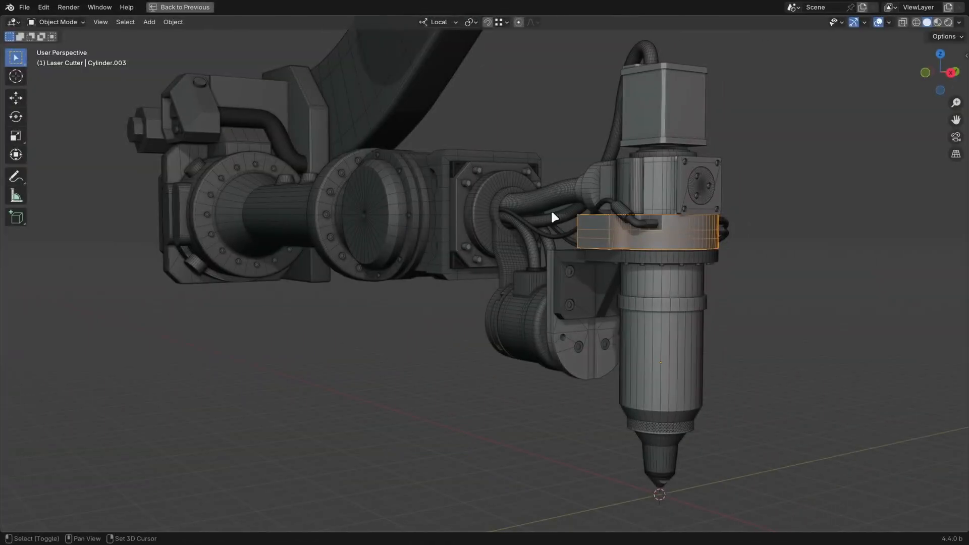
Step: Extend the laser cutter selection to more head parts, cables and housing
click(529, 207)
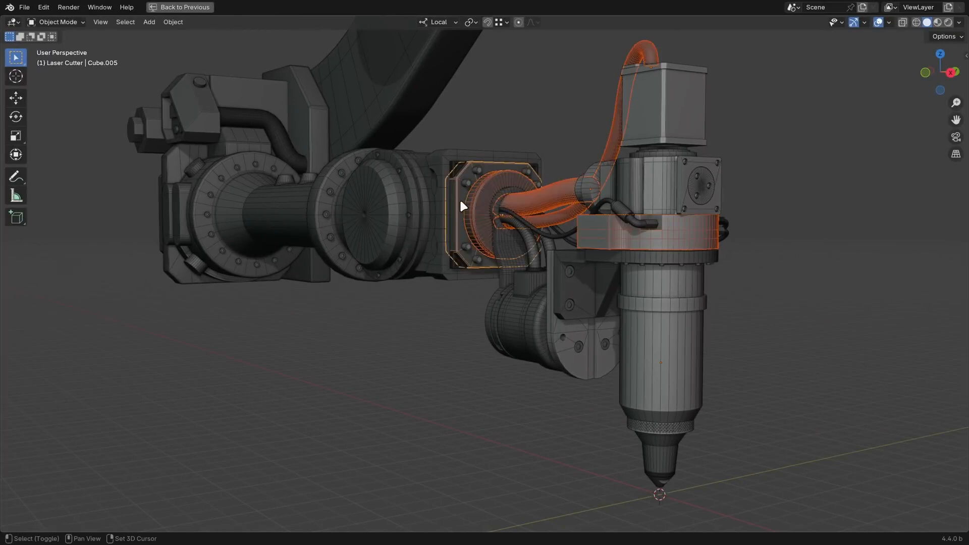
click(361, 215)
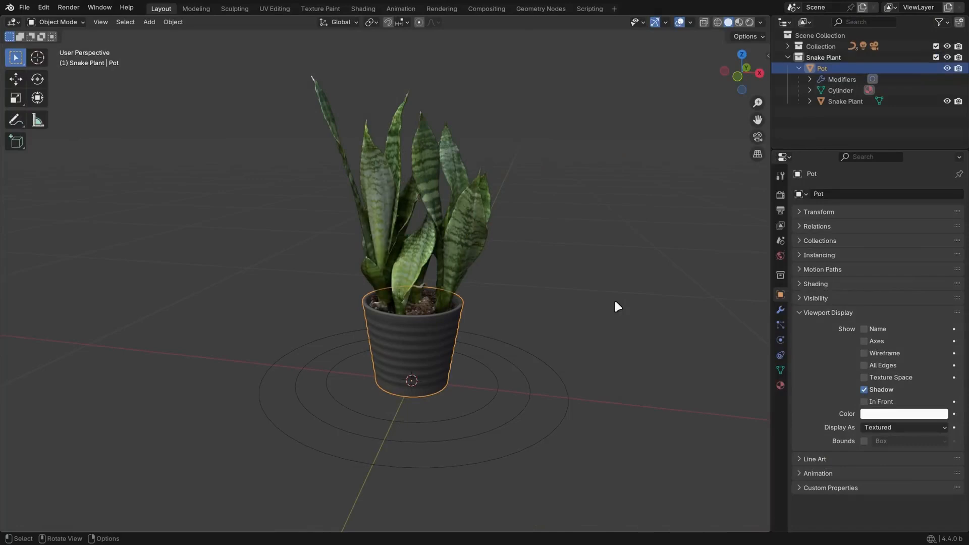
Step: Put the snake plant pot in Edit Mode and switch viewport shading to Wireframe
key(Tab)
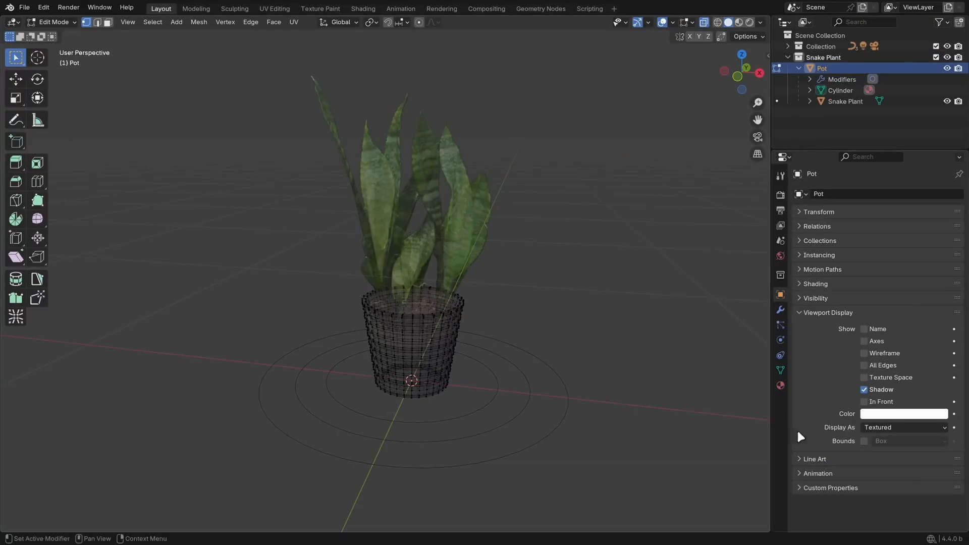
click(864, 401)
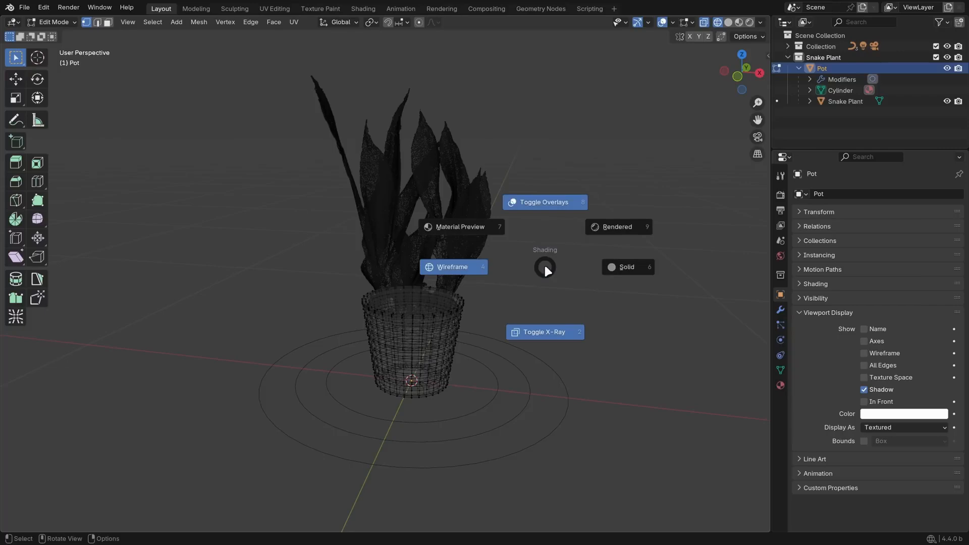
click(453, 266)
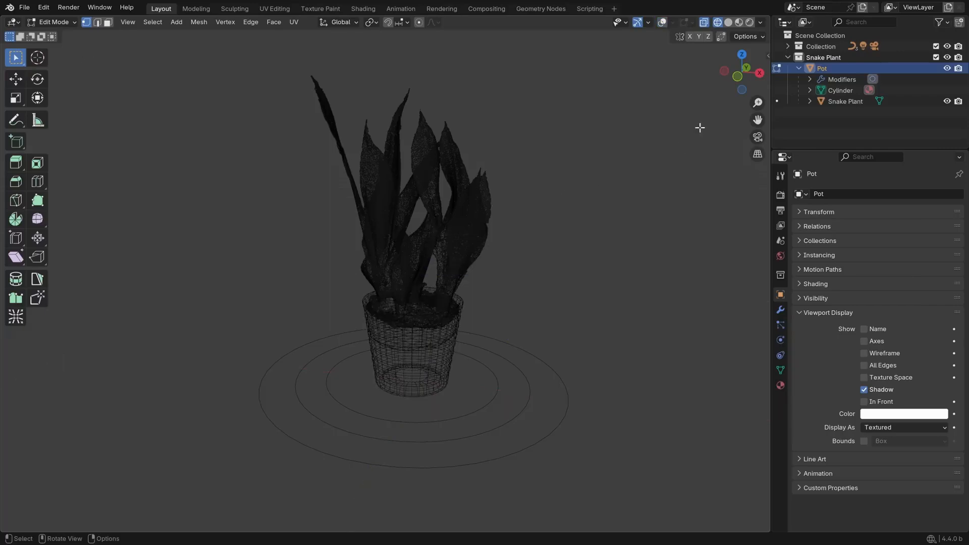
click(758, 23)
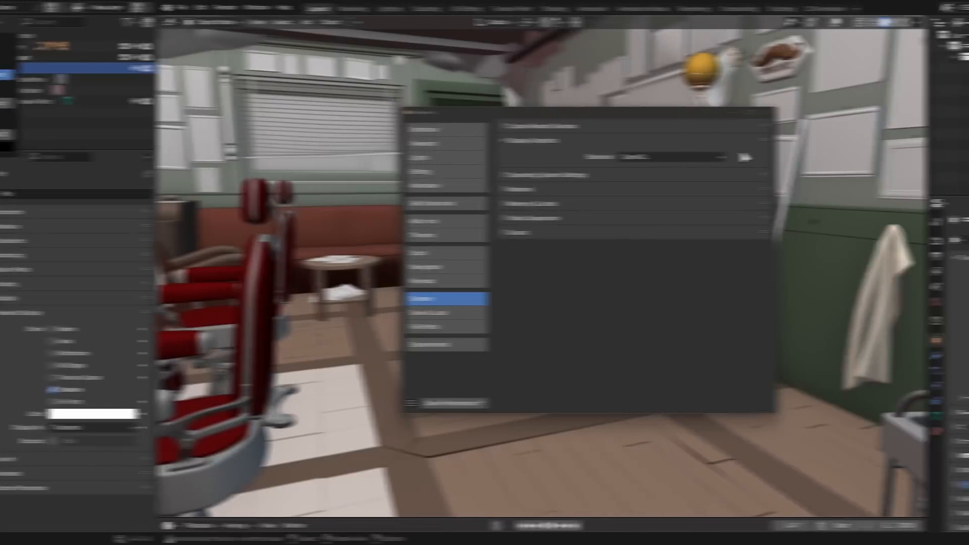
Step: Set the Display Graphics backend in Preferences to Vulkan (experimental)
click(514, 156)
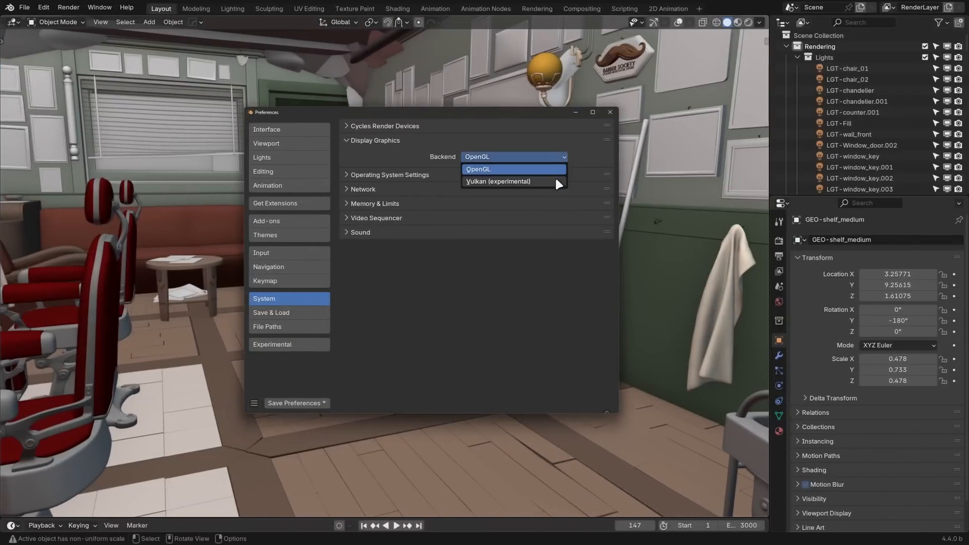
click(498, 181)
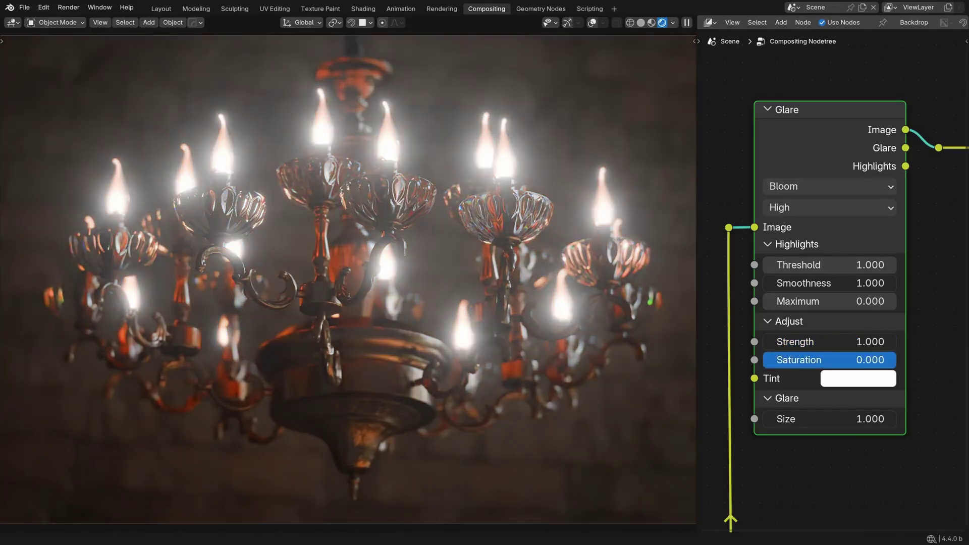
Step: Set the Glare node's Tint to warm orange #FFC397
click(858, 378)
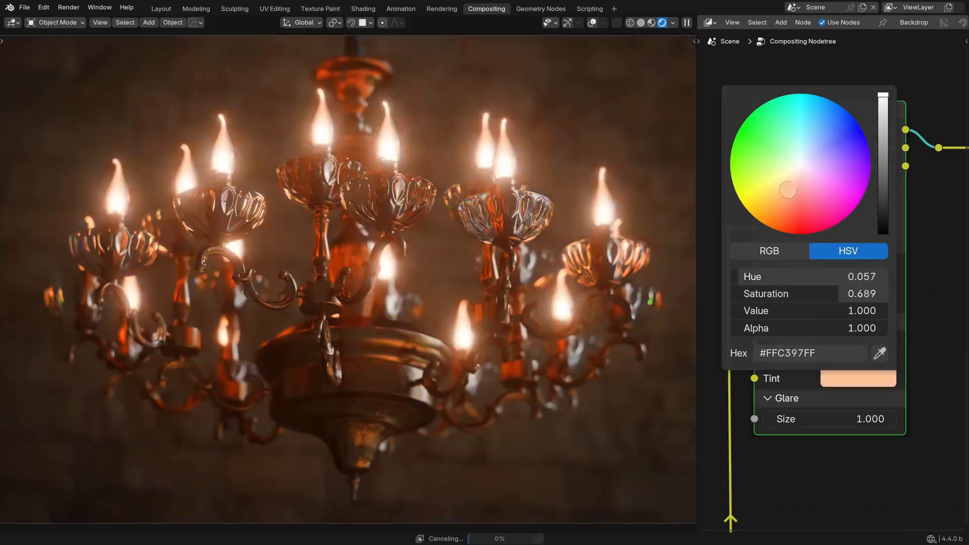
click(829, 187)
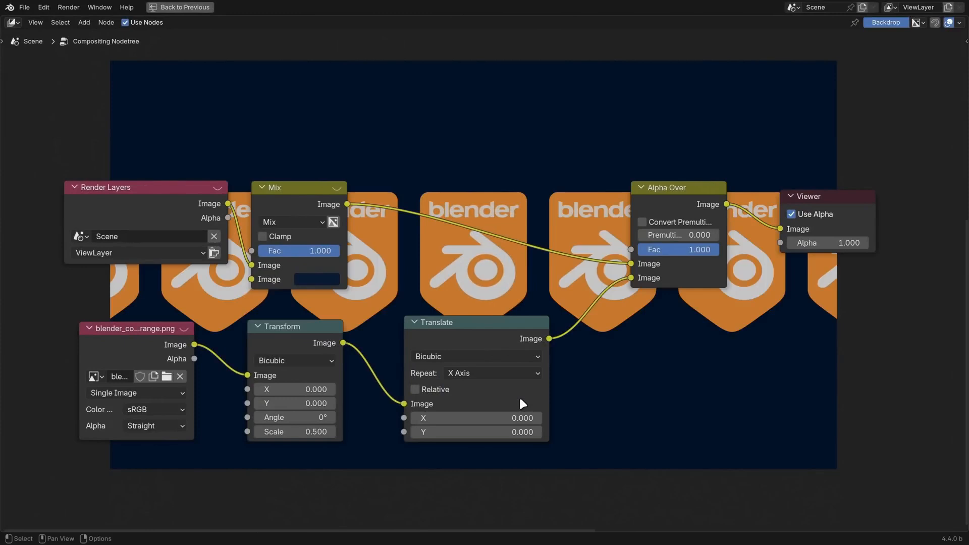
Step: Set the Translate node Repeat to Both Axes and the Transform Angle to about 20.8°
click(492, 373)
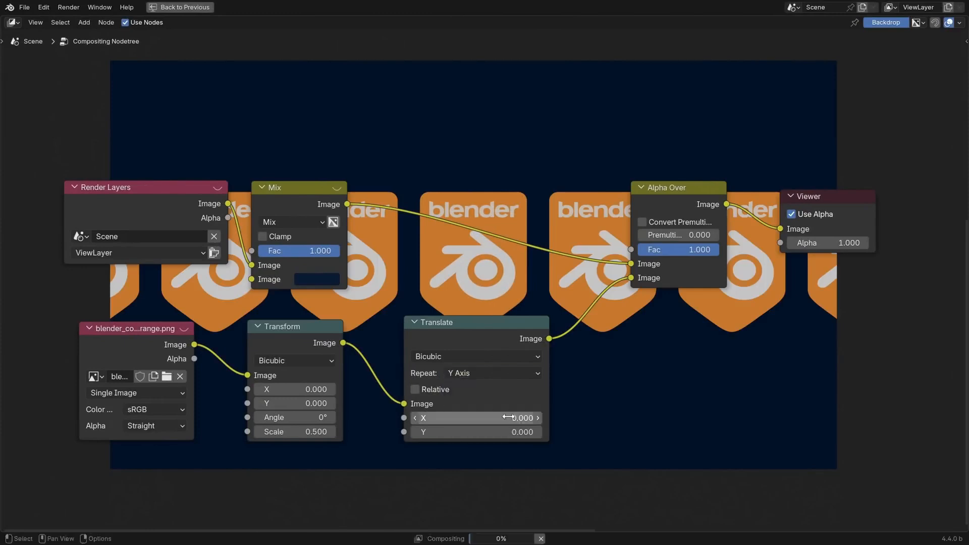
click(491, 373)
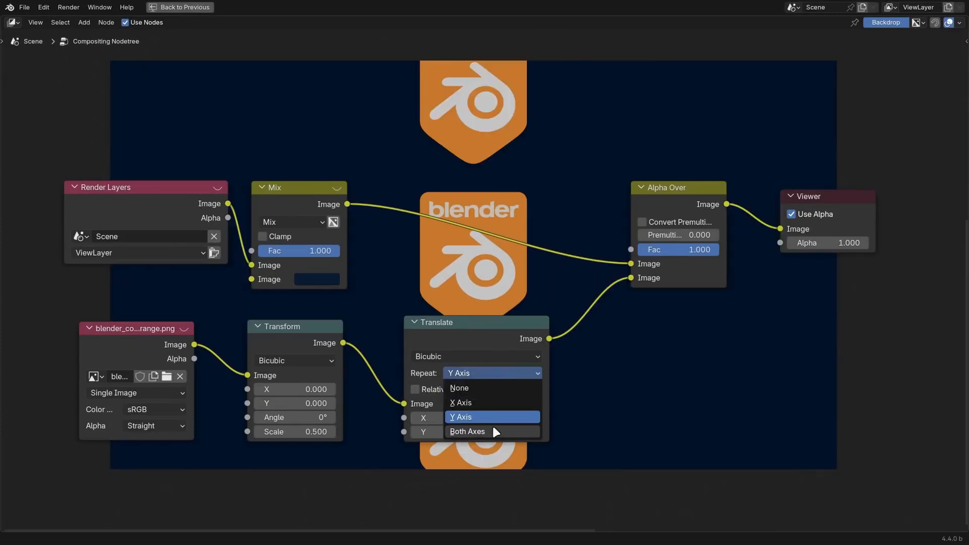
click(467, 431)
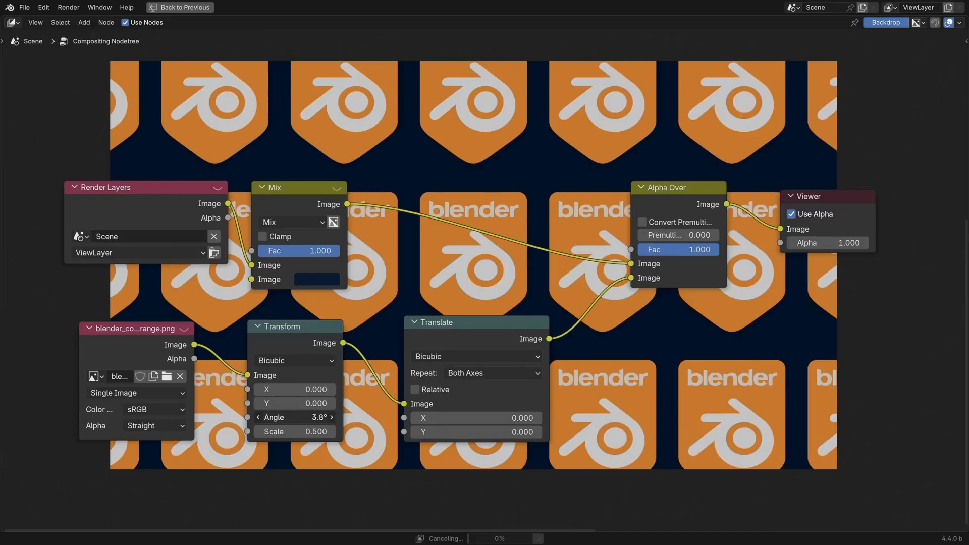
drag(295, 417, 309, 418)
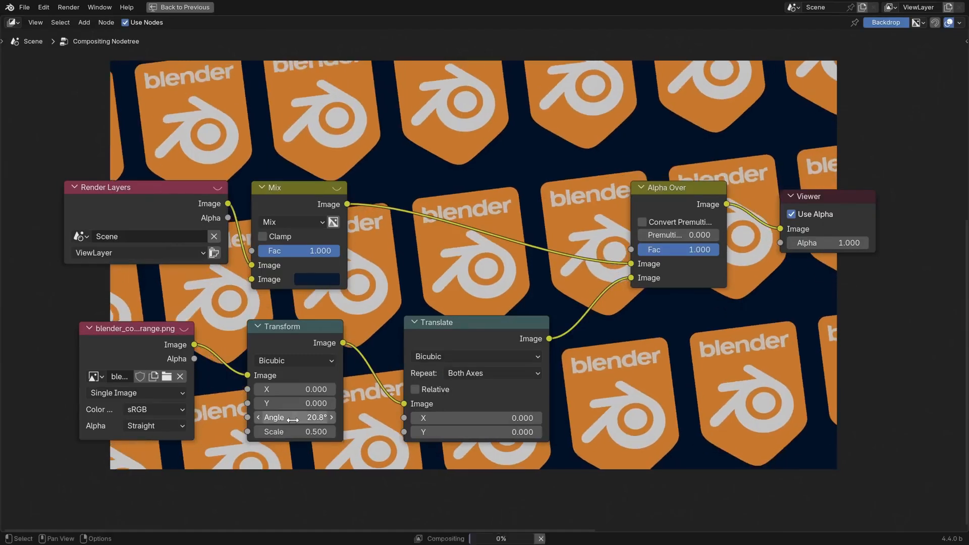
mouse_move(294, 418)
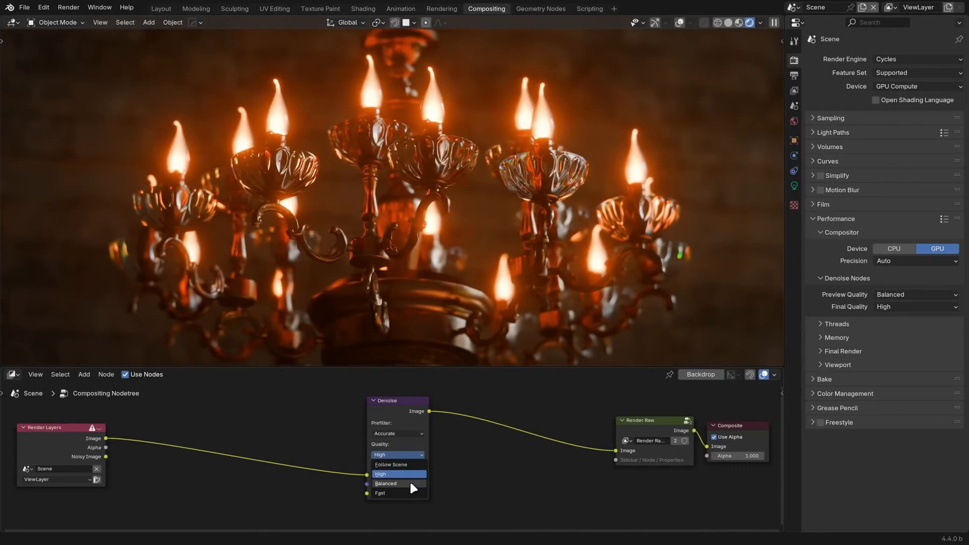
Step: Set the Denoise node Quality to Follow Scene and Denoise Nodes Preview Quality to Fast
click(385, 483)
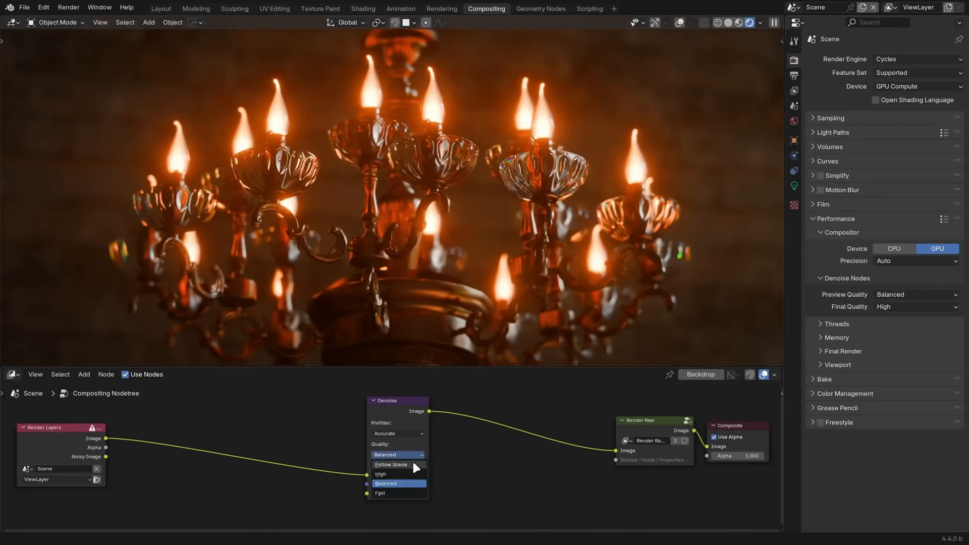
click(390, 465)
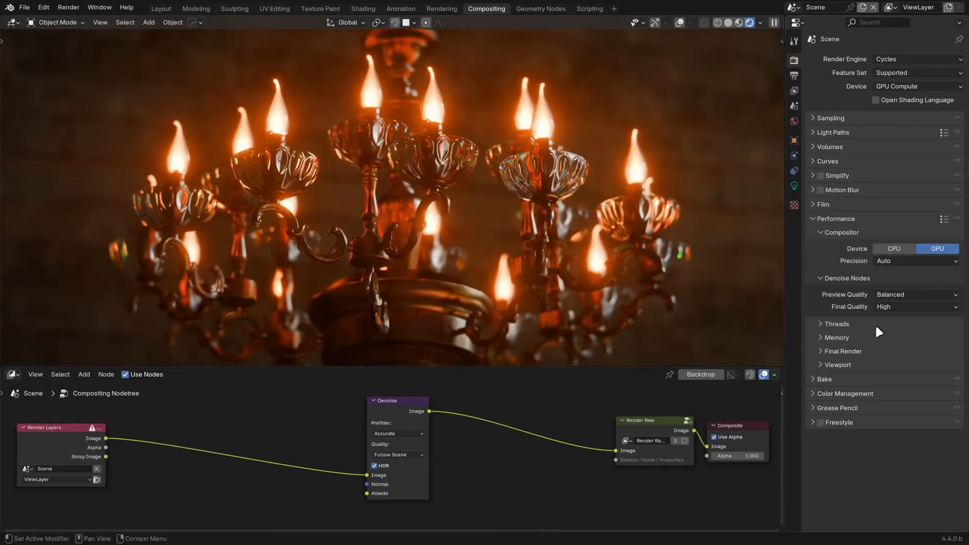
click(916, 294)
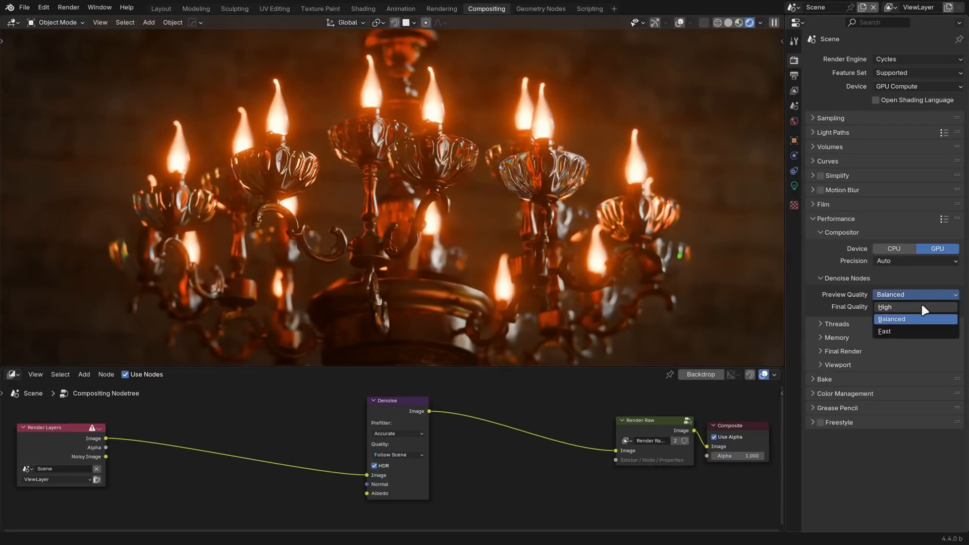
click(885, 306)
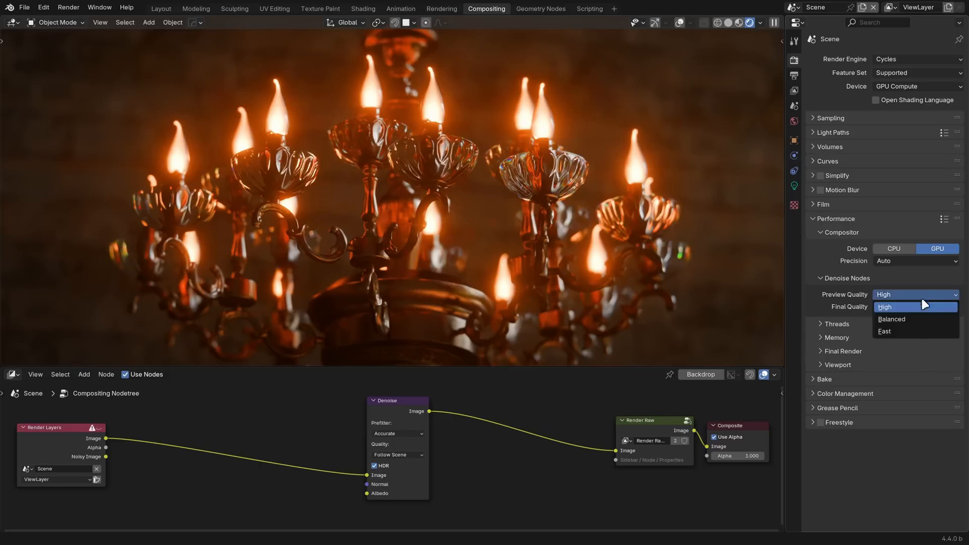
click(884, 331)
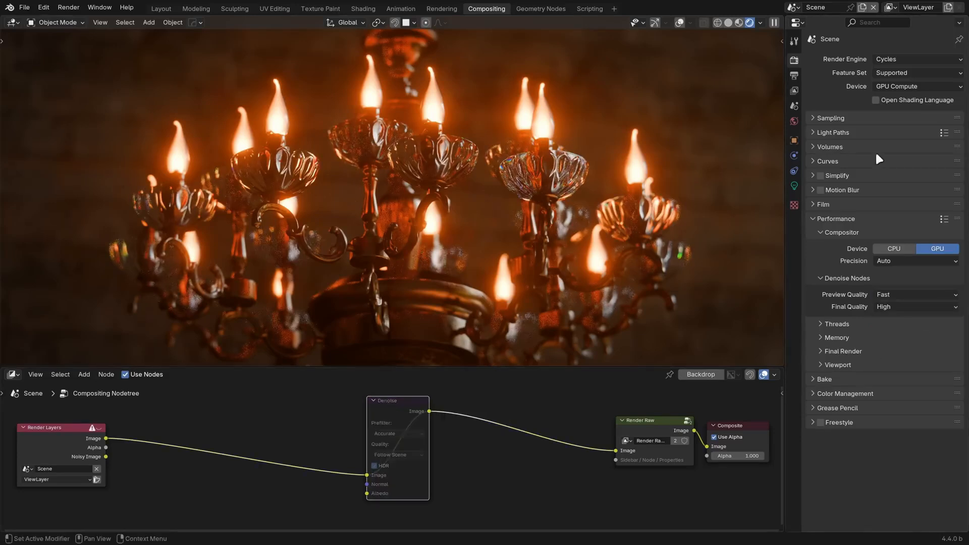
click(813, 118)
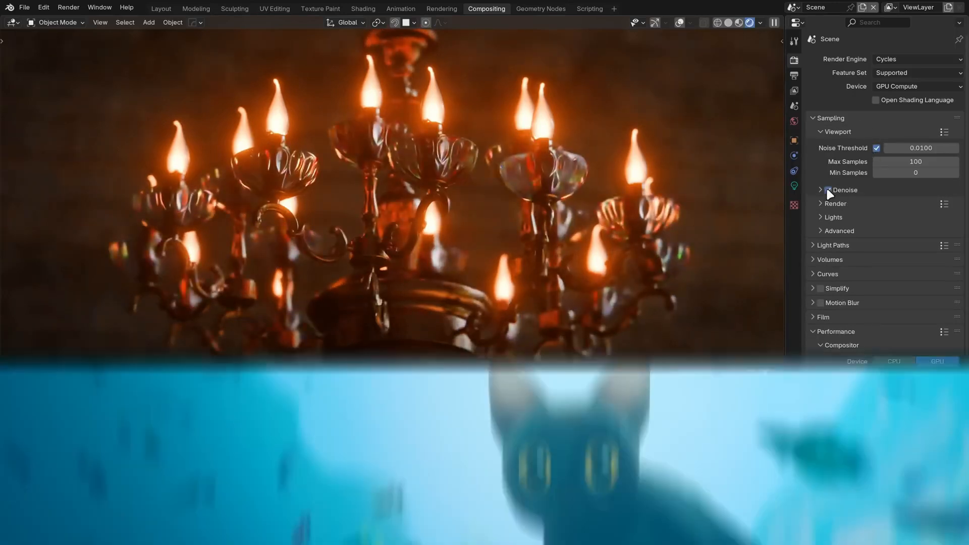
Step: Left-align the 'explosion wow' caption and give it a box background with rounded corners
click(170, 8)
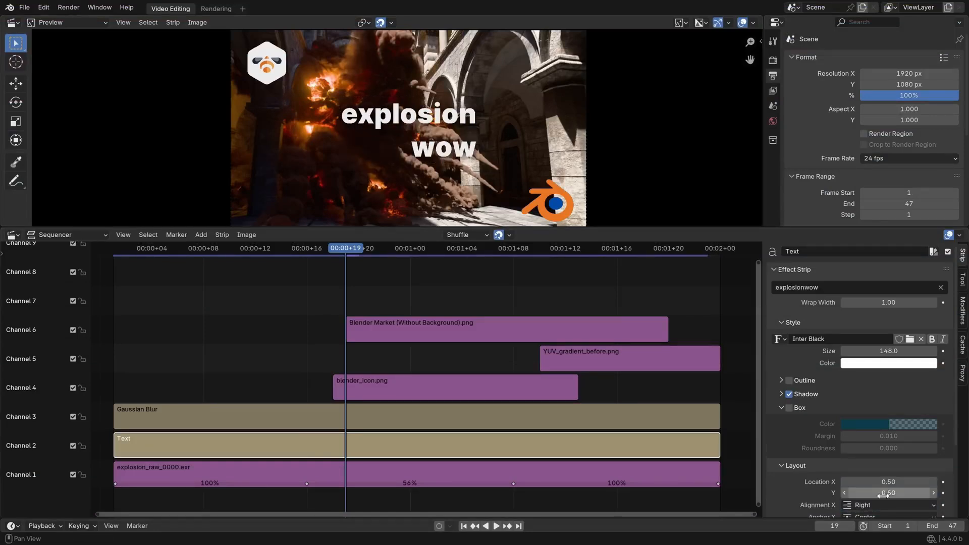
click(888, 505)
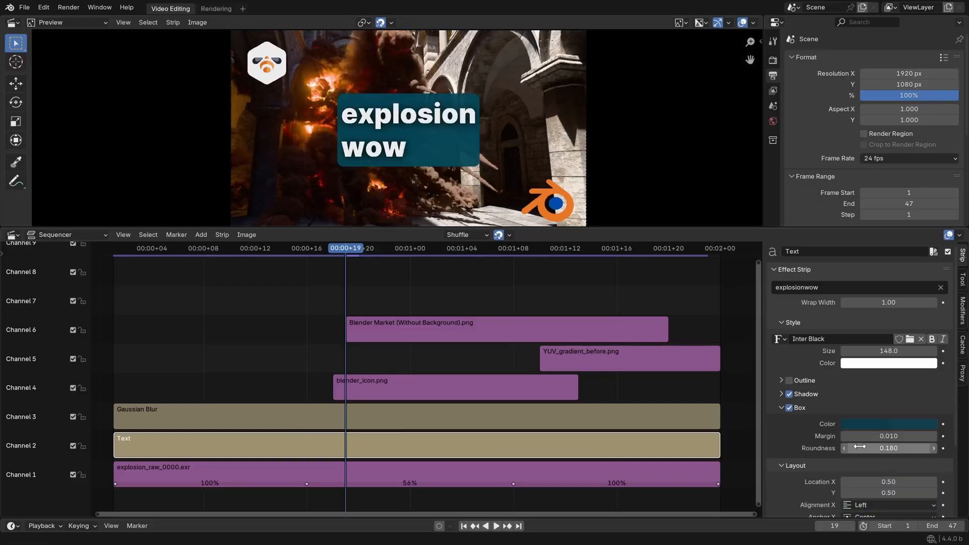
click(781, 394)
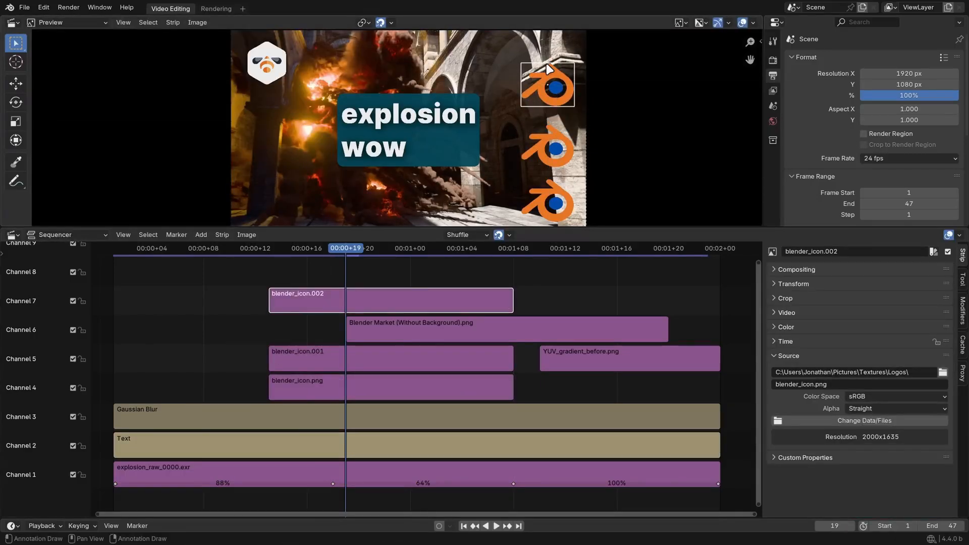
Step: Add a Hue Correct strip modifier to the explosion footage and drag a point on its curve
click(123, 22)
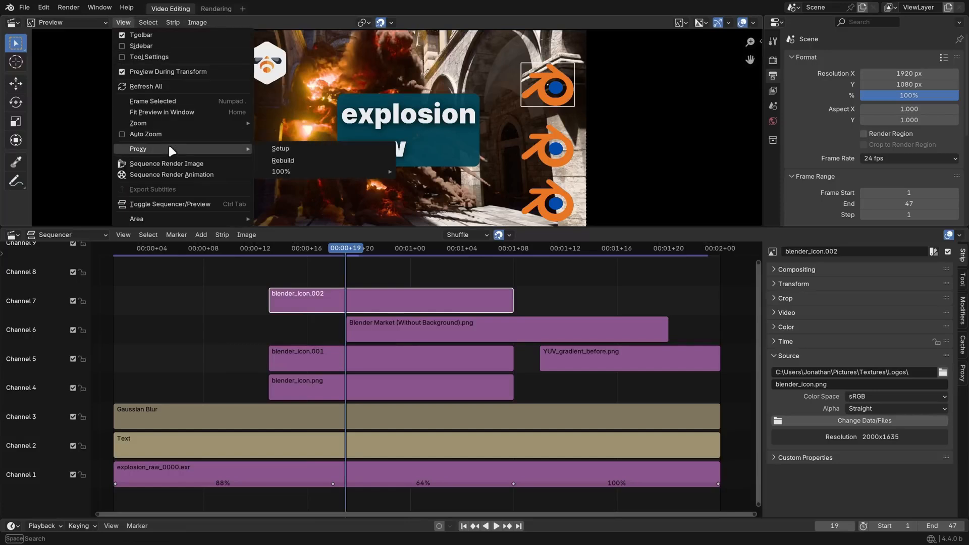
click(280, 149)
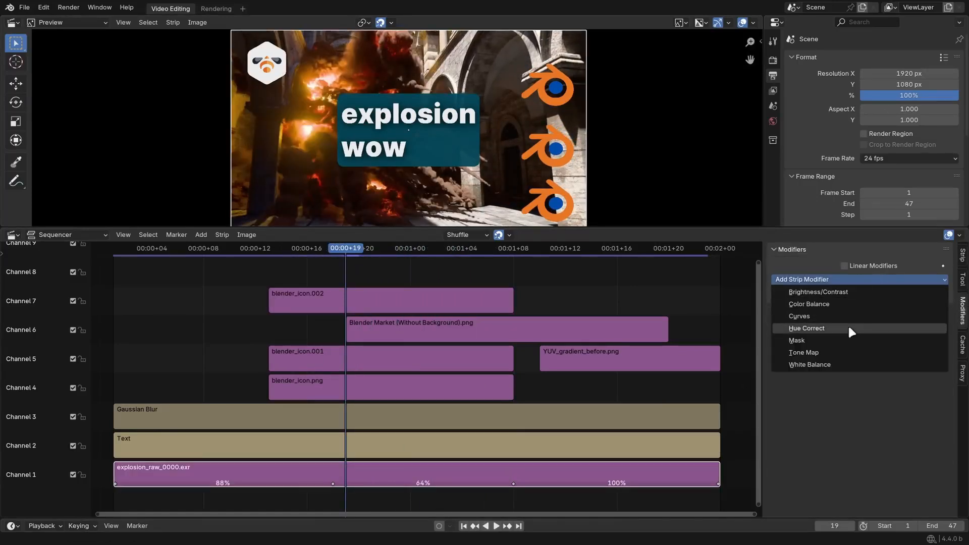
click(807, 328)
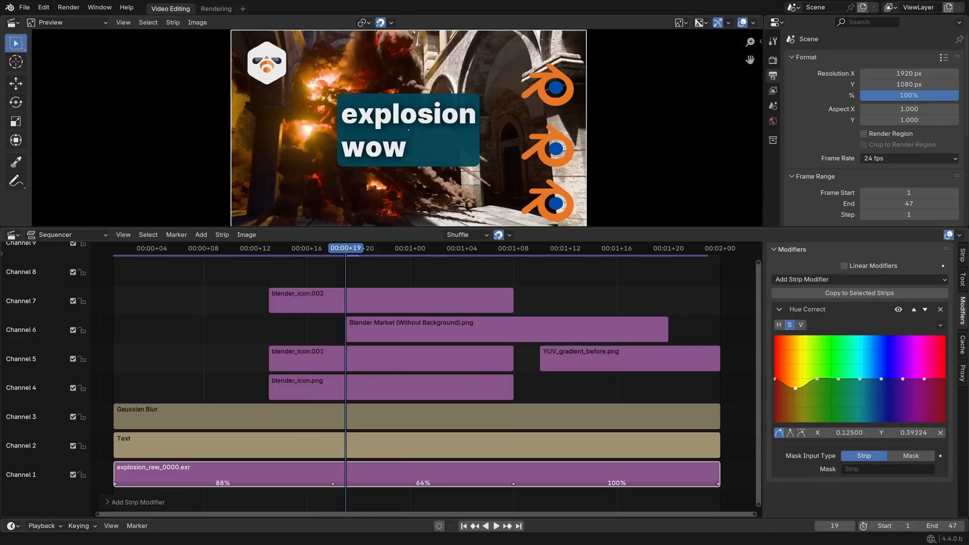
drag(794, 388, 798, 377)
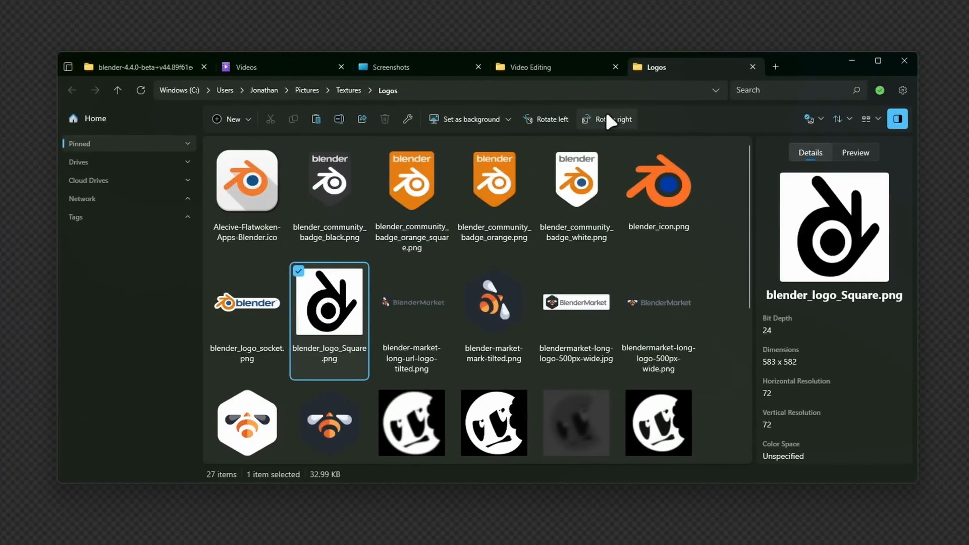
Step: Select blender_logo_Square.png in the Logos folder to see its details
click(607, 119)
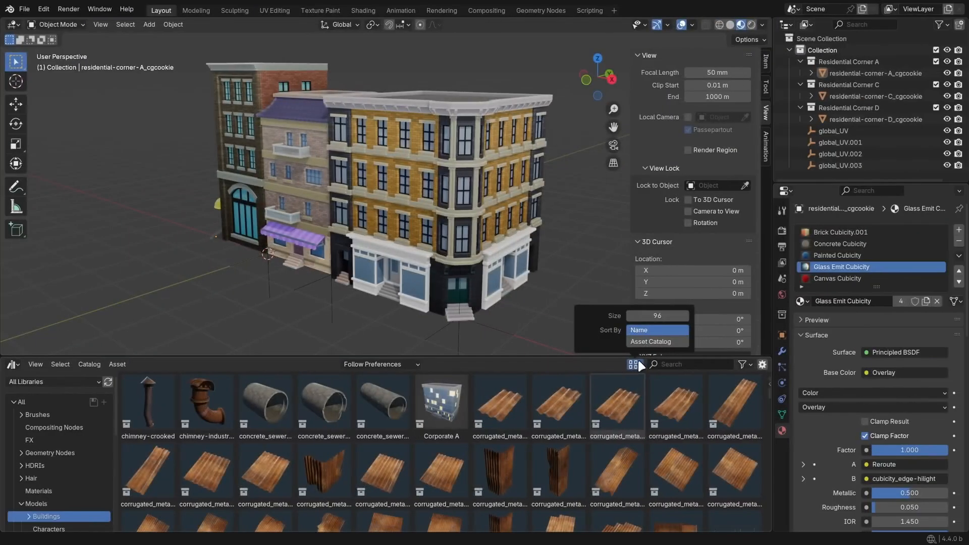
Step: Sort the building assets by catalog and select Roof Access to view its metadata
click(657, 342)
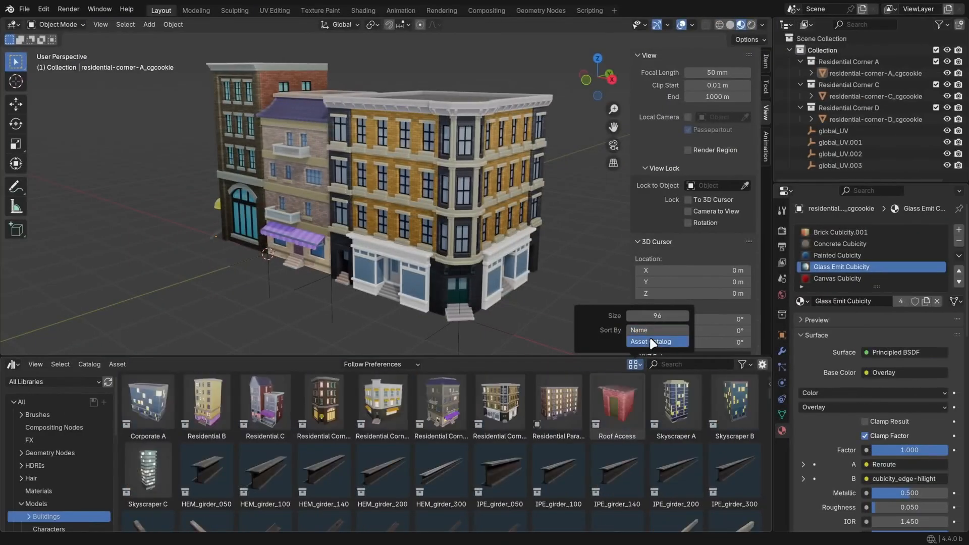
click(617, 406)
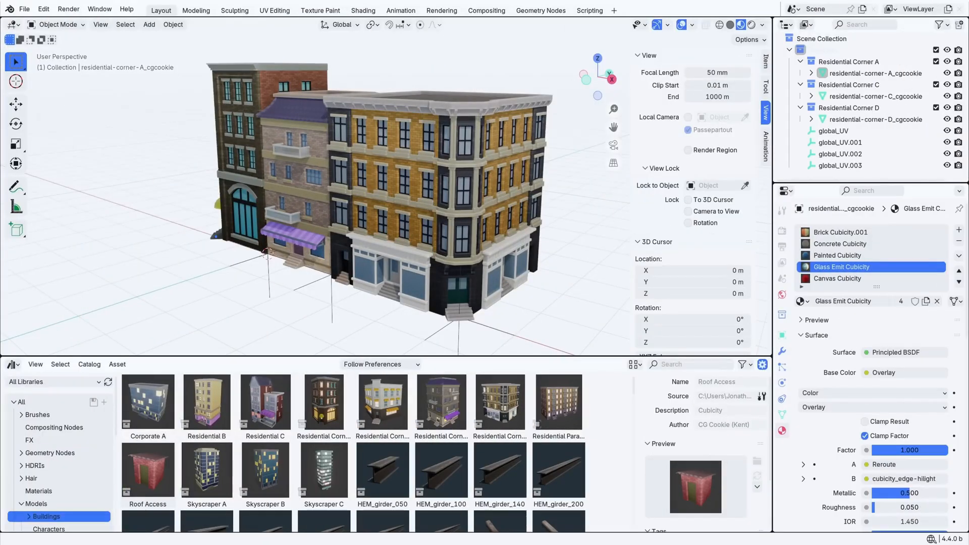
mouse_move(710, 283)
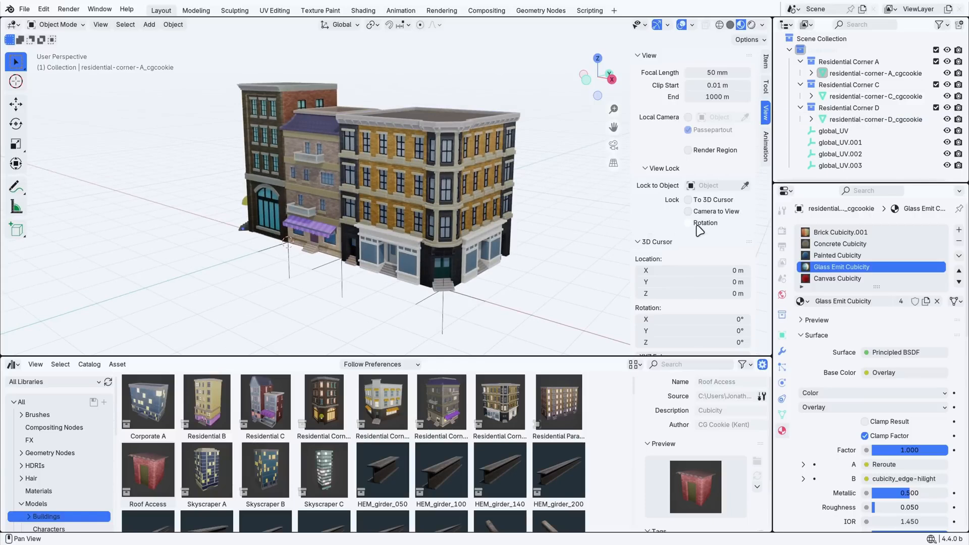
click(101, 24)
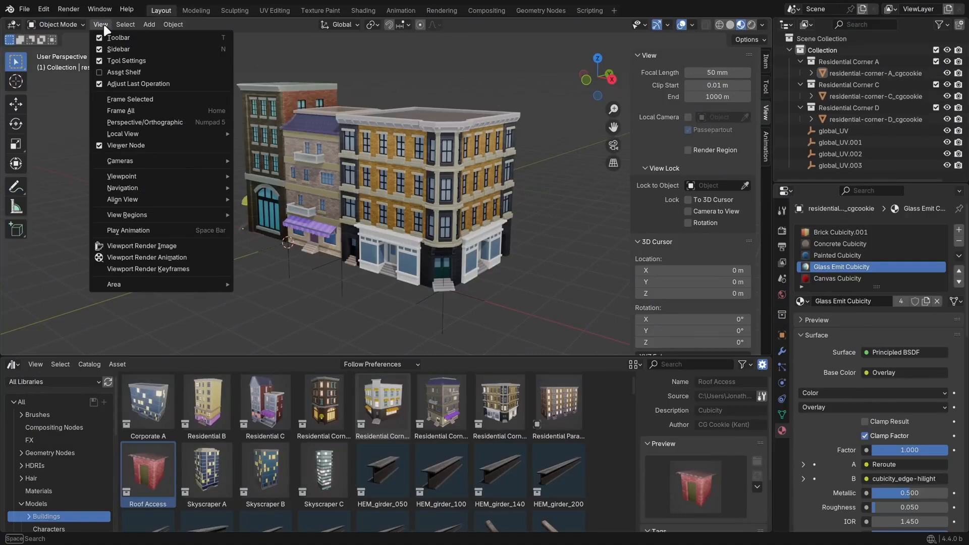
mouse_move(146, 64)
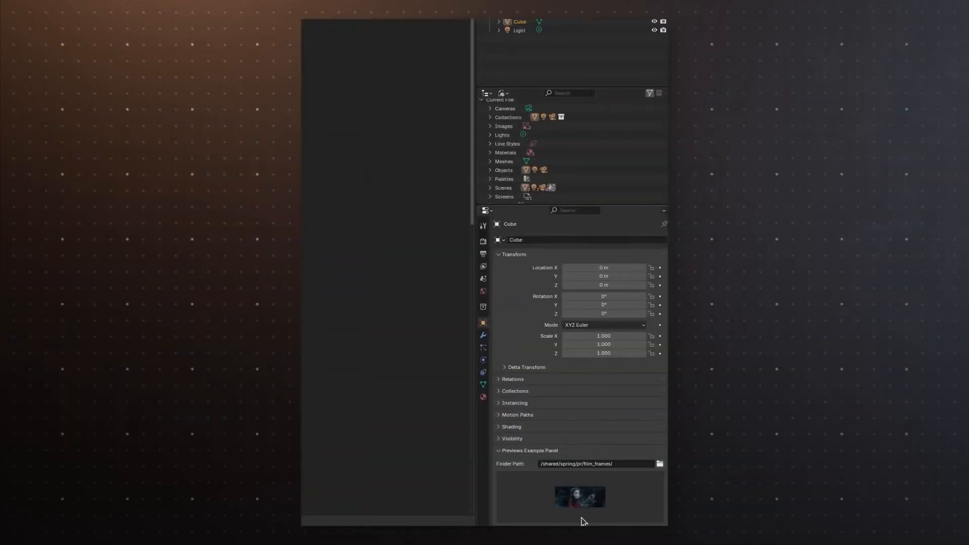
Step: Try adjusting the Green material's base colour in the colour picker
click(579, 501)
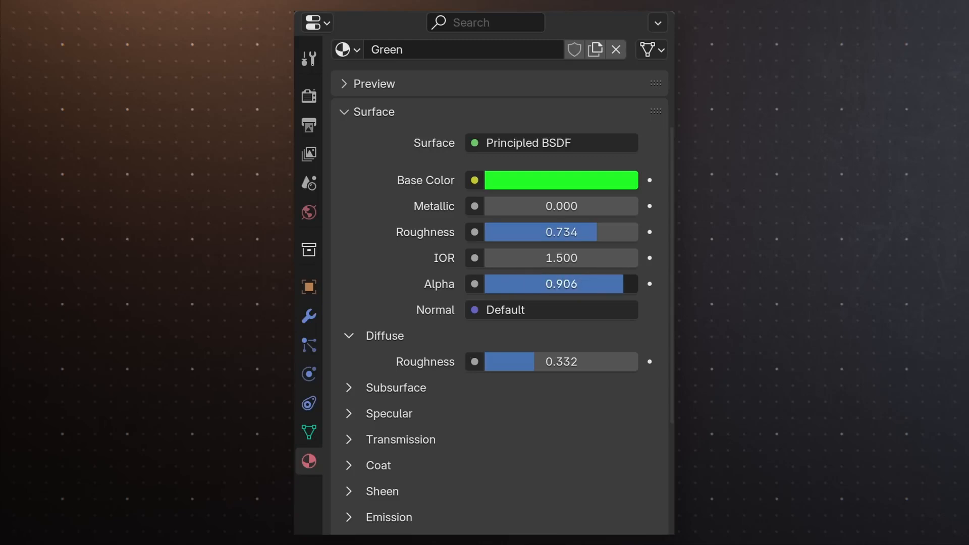
click(562, 180)
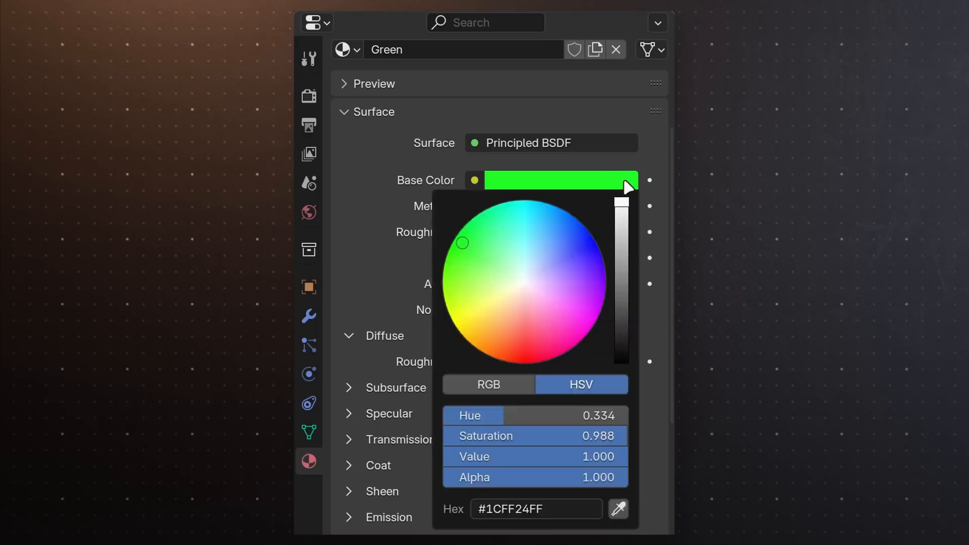
drag(622, 201, 622, 275)
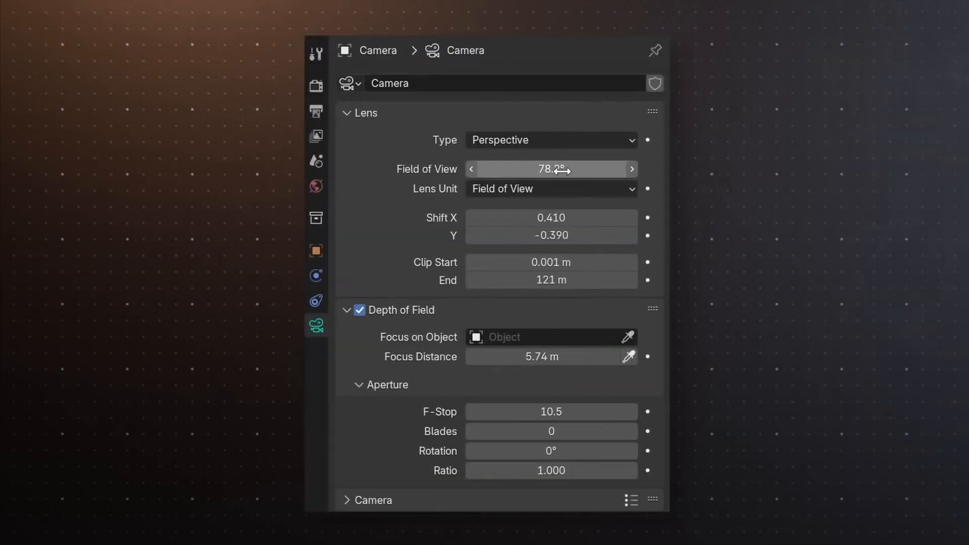
Step: Scrub the timeline playhead to frame 144
click(552, 188)
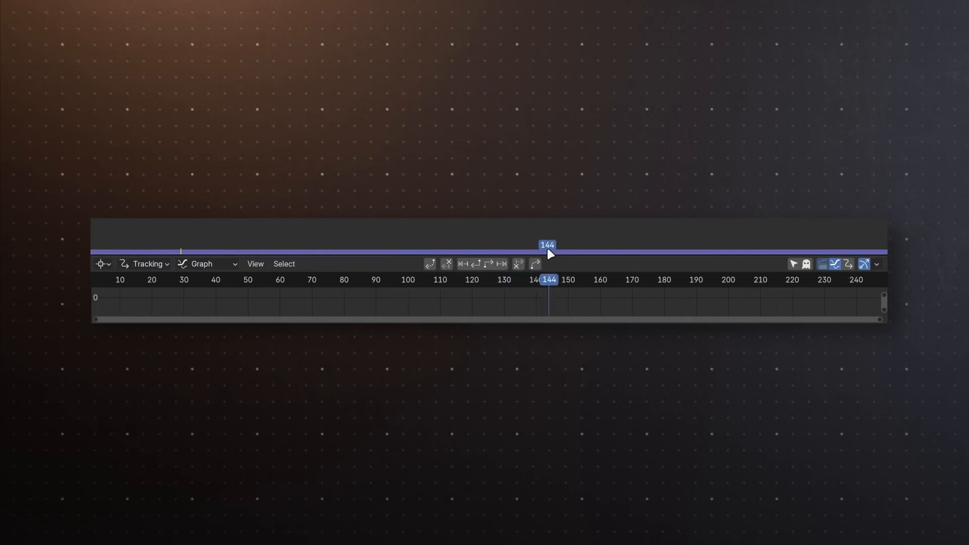
drag(548, 254, 493, 254)
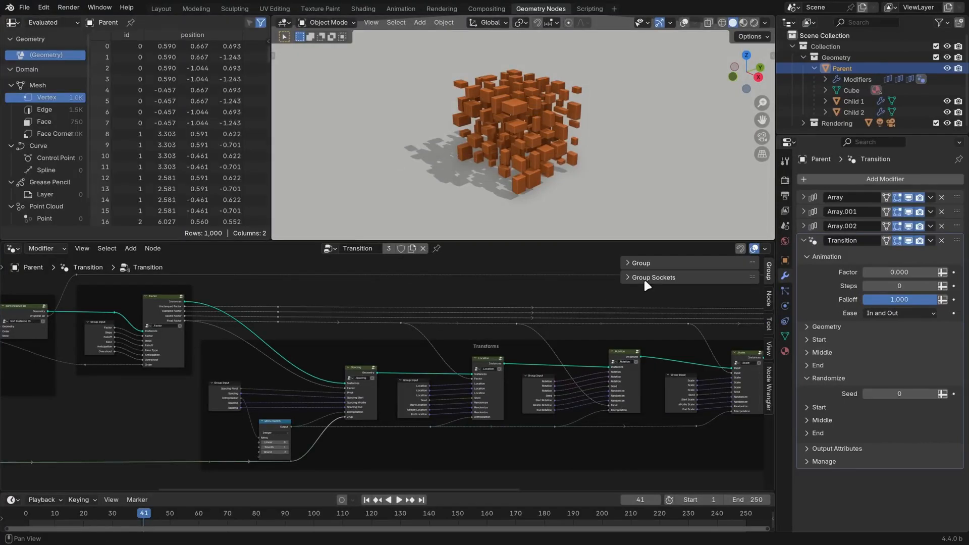
Step: Expand the node group's Group Sockets in the sidebar and browse its panels
click(628, 277)
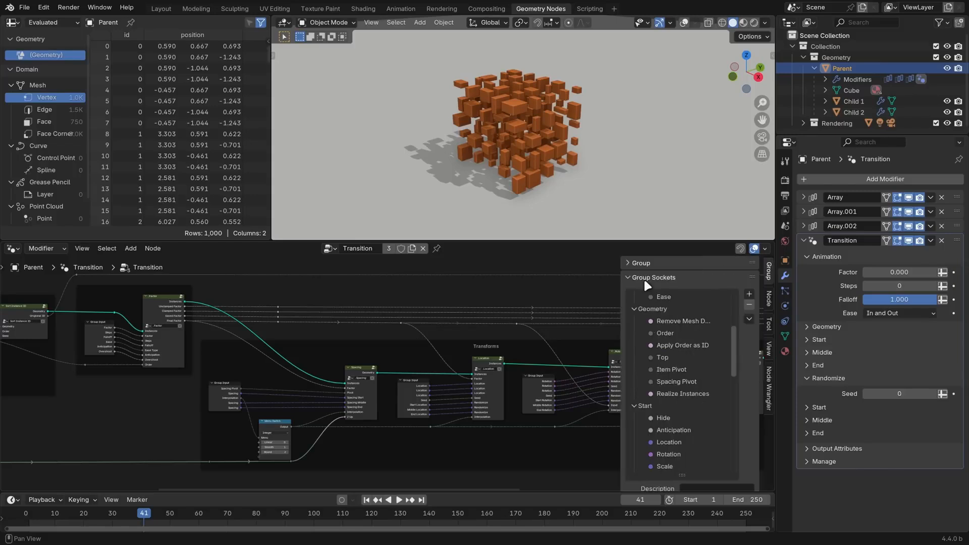
scroll(down, 3)
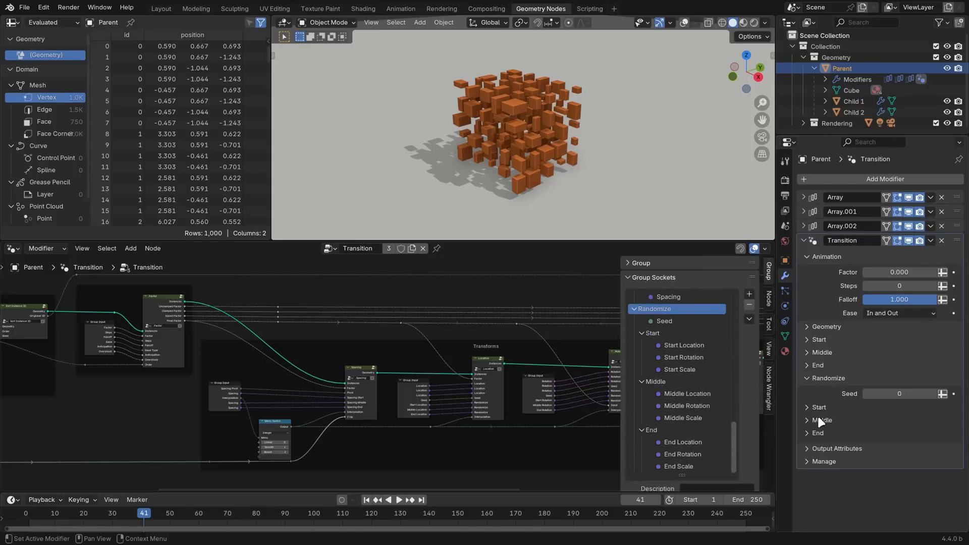
click(807, 407)
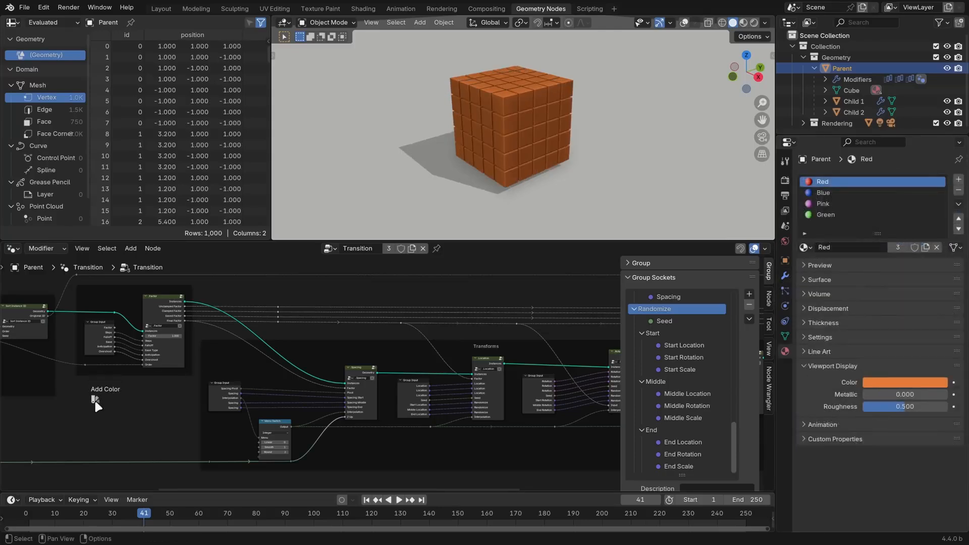
click(94, 400)
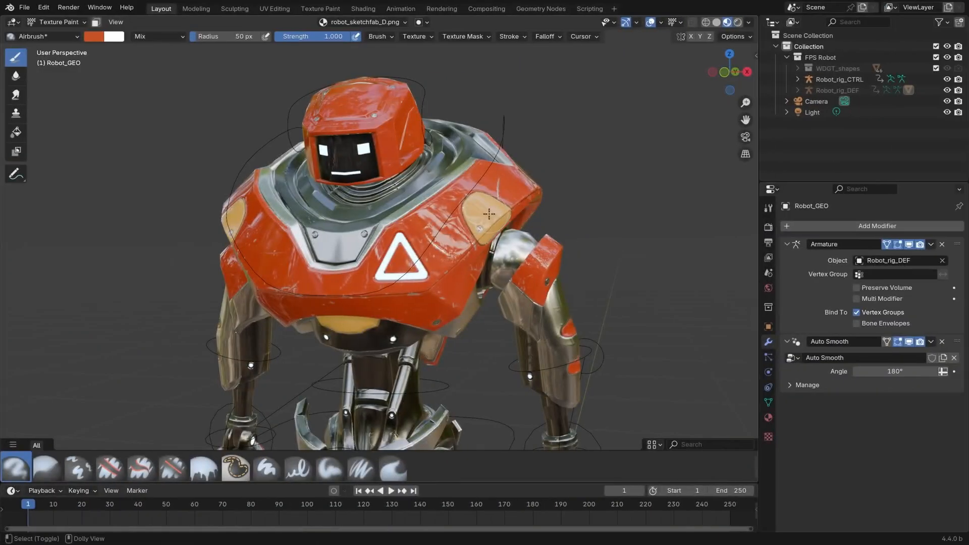
mouse_move(513, 197)
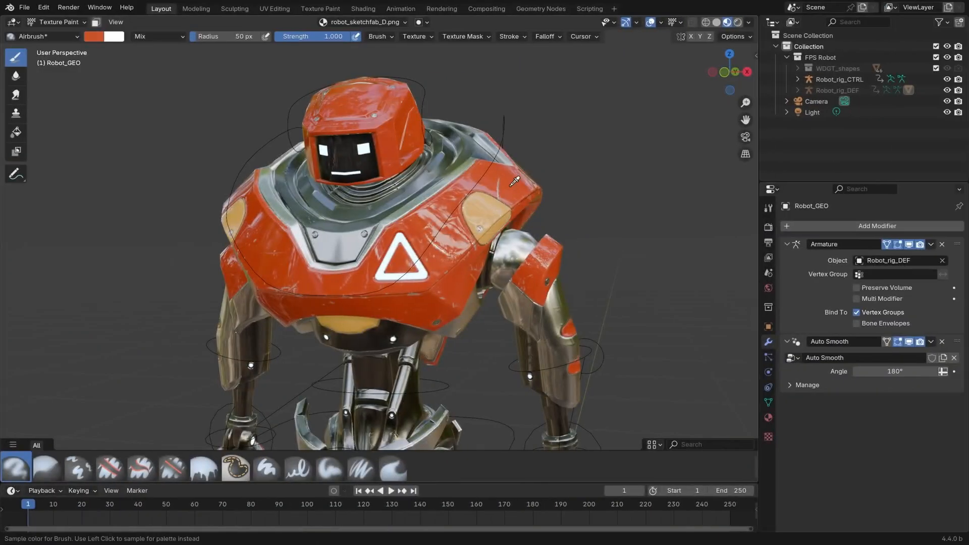
mouse_move(450, 206)
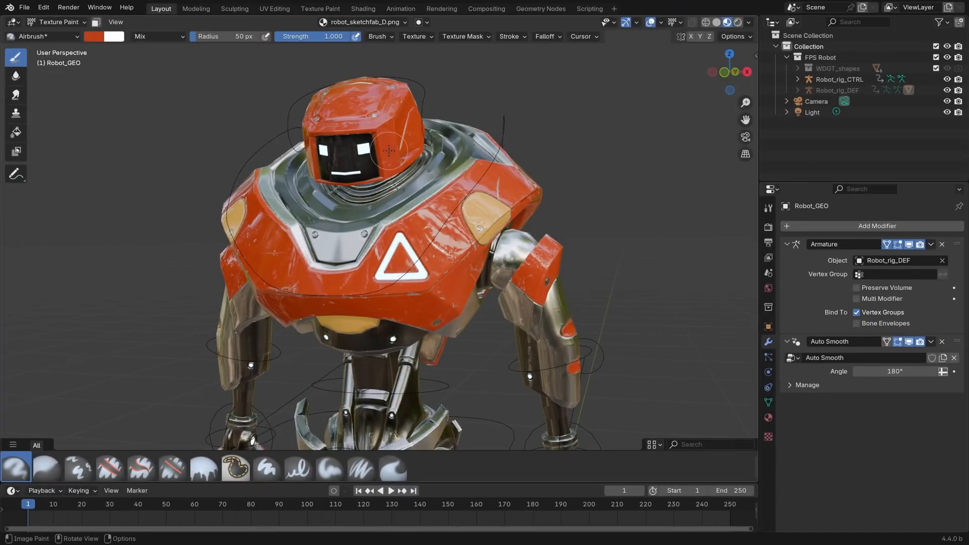
Step: Dab airbrush paint onto the robot's head
click(399, 491)
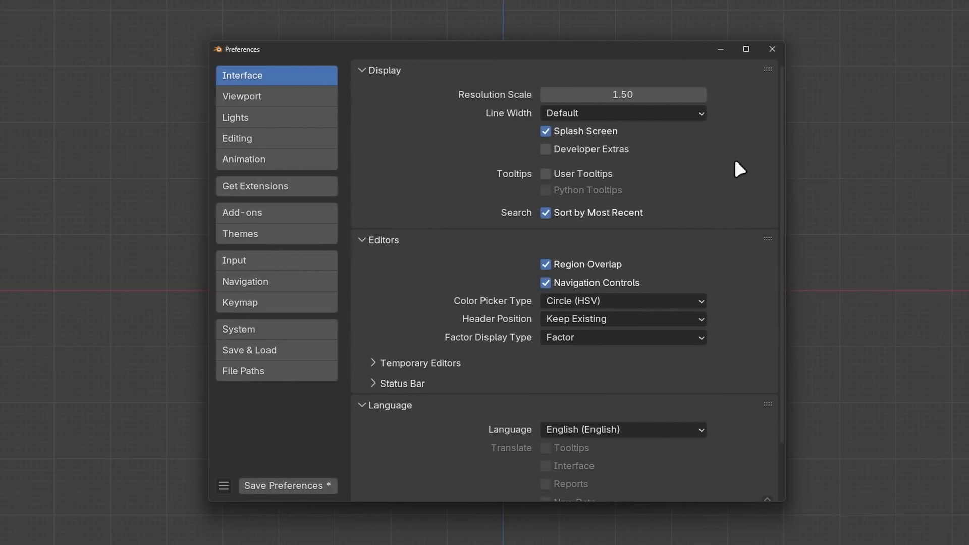
mouse_move(682, 173)
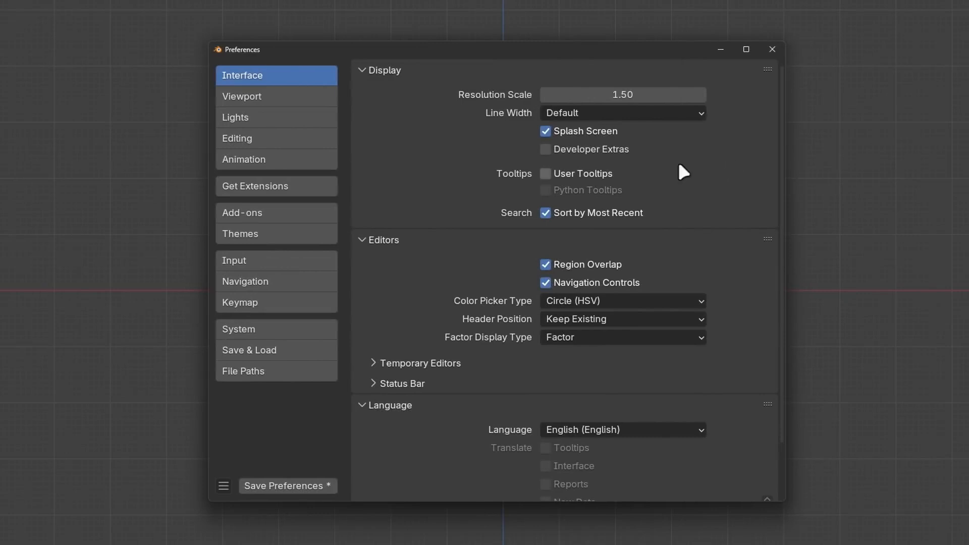
Step: List the installed add-ons and expand the Render Raw extension's details
click(544, 150)
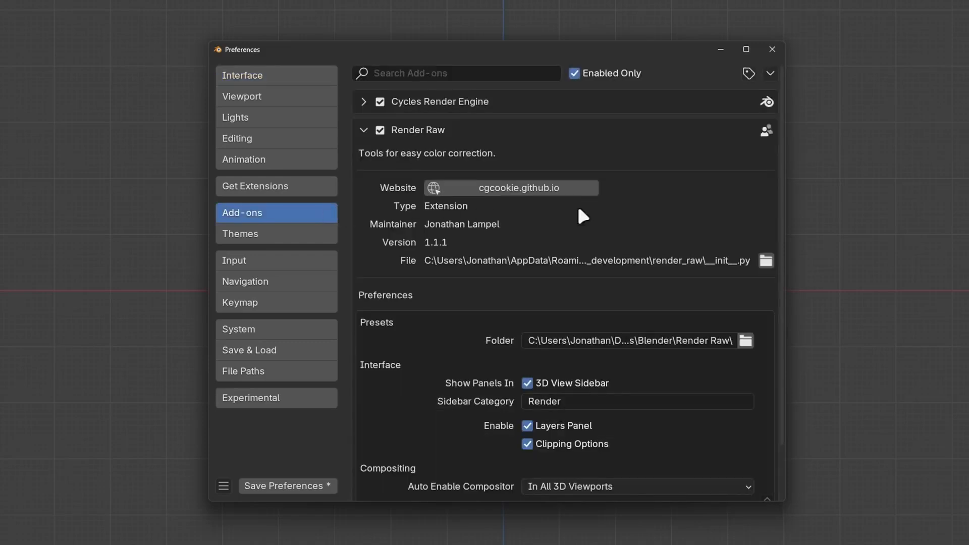
click(767, 260)
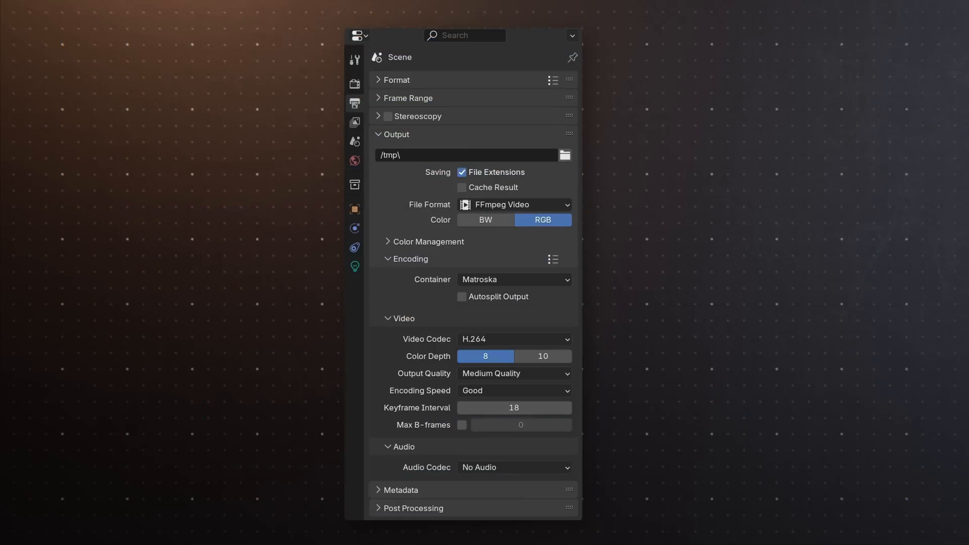
Step: Try H.265/HEVC video with AAC audio, then switch the output format to OpenEXR
click(515, 339)
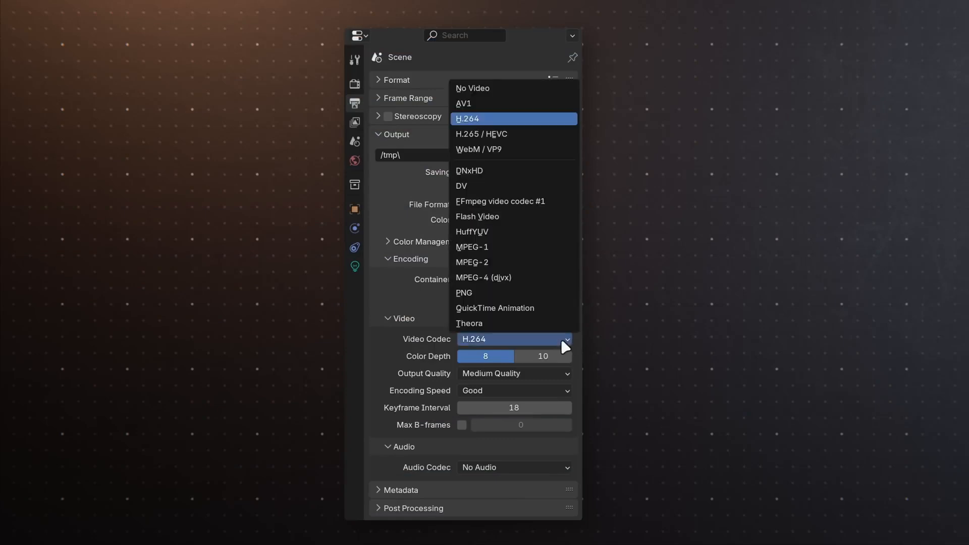
mouse_move(562, 137)
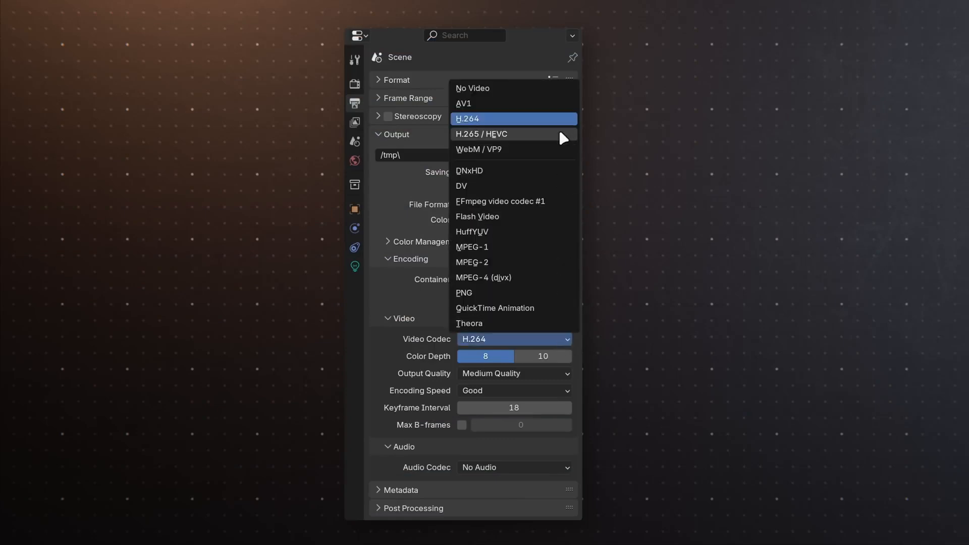
click(486, 134)
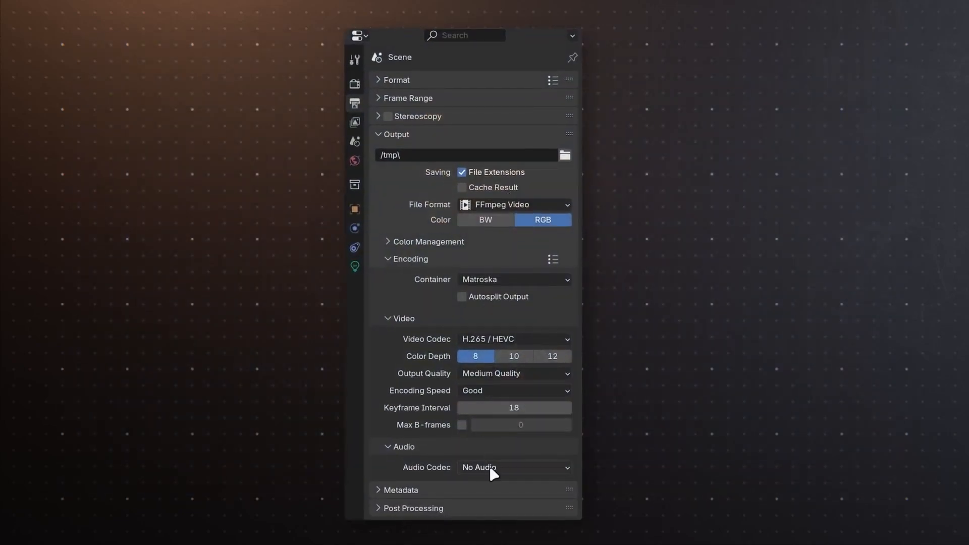
click(515, 467)
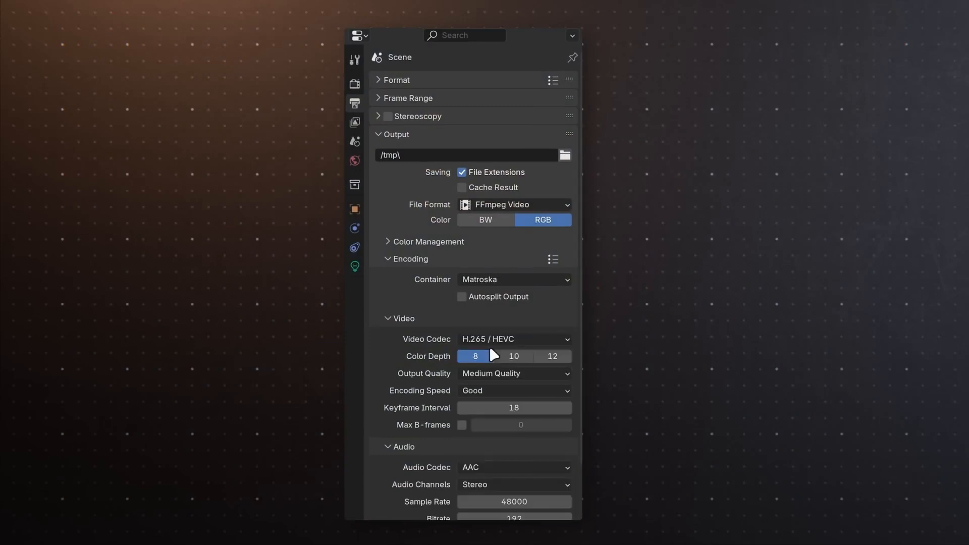
click(514, 467)
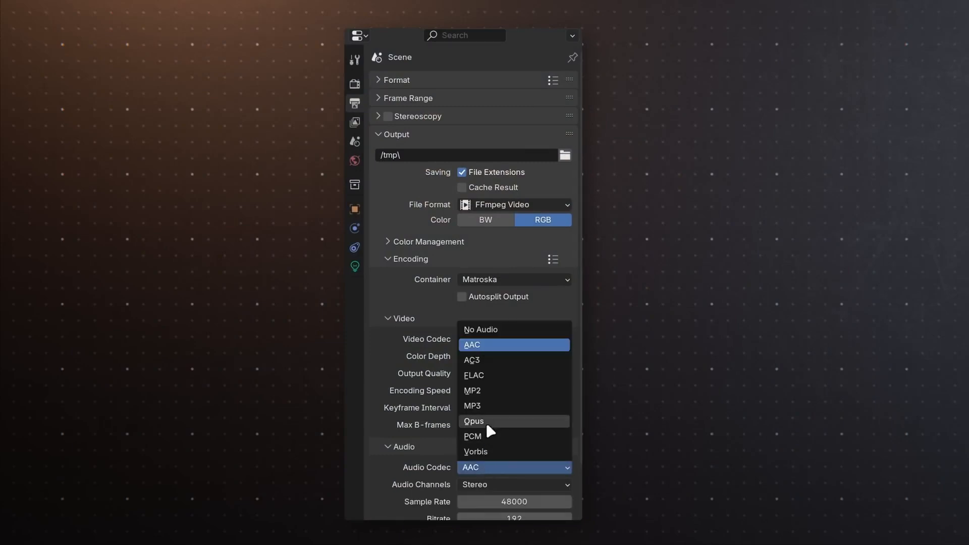
click(515, 204)
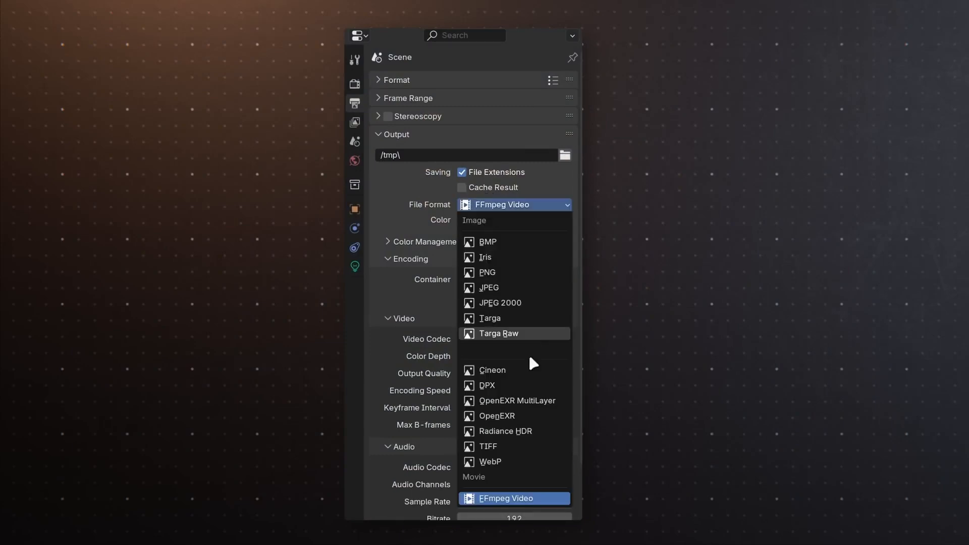
click(497, 416)
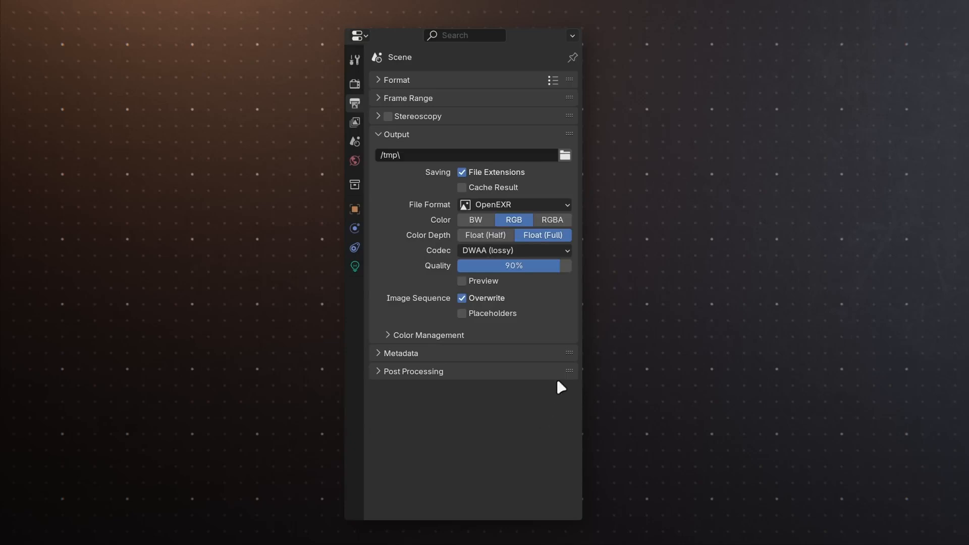